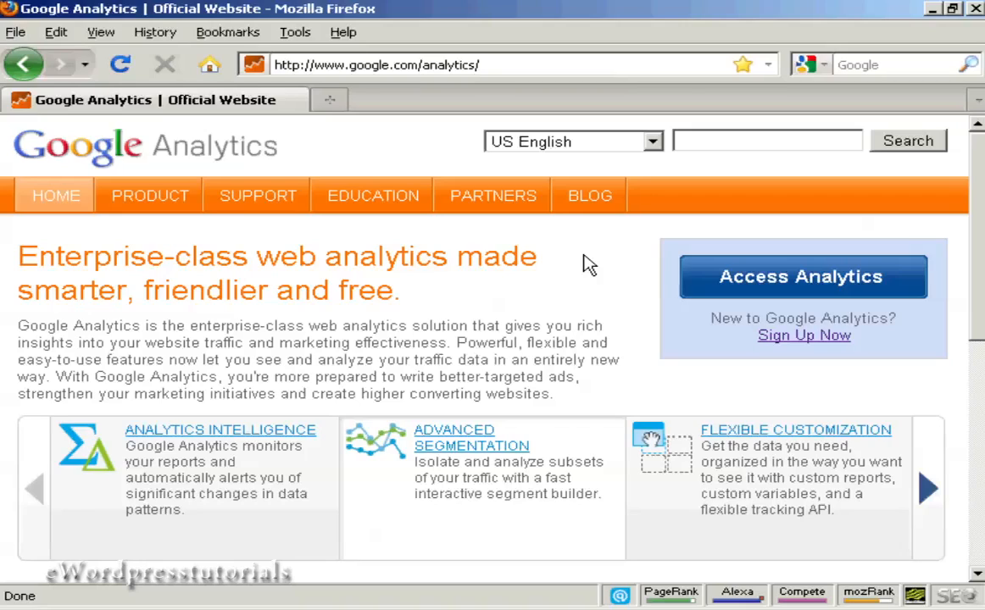
{"action": "mouse_move", "coordinate": [316, 95]}
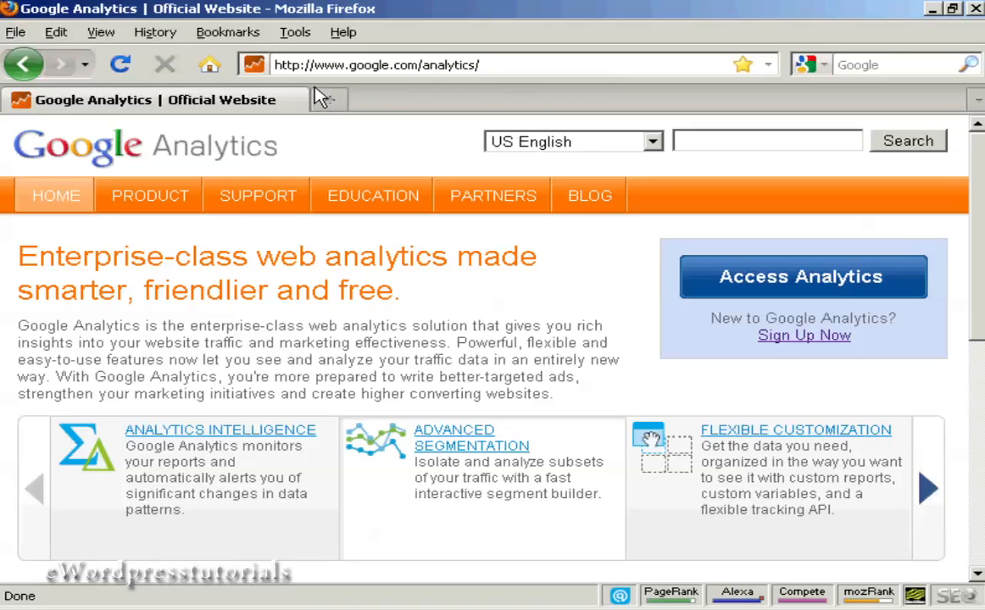
{"action": "mouse_move", "coordinate": [416, 88]}
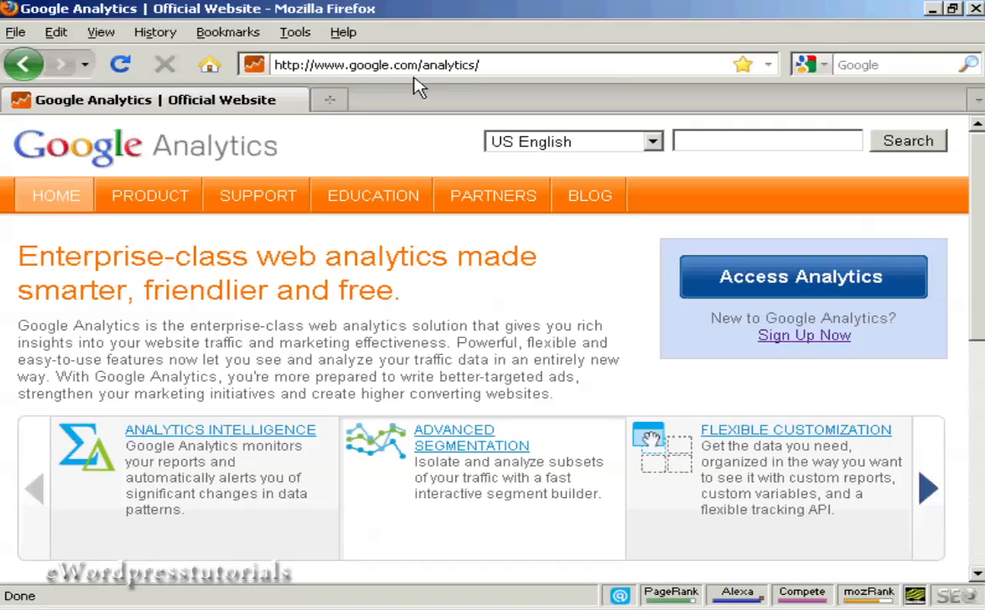
{"action": "mouse_move", "coordinate": [478, 84]}
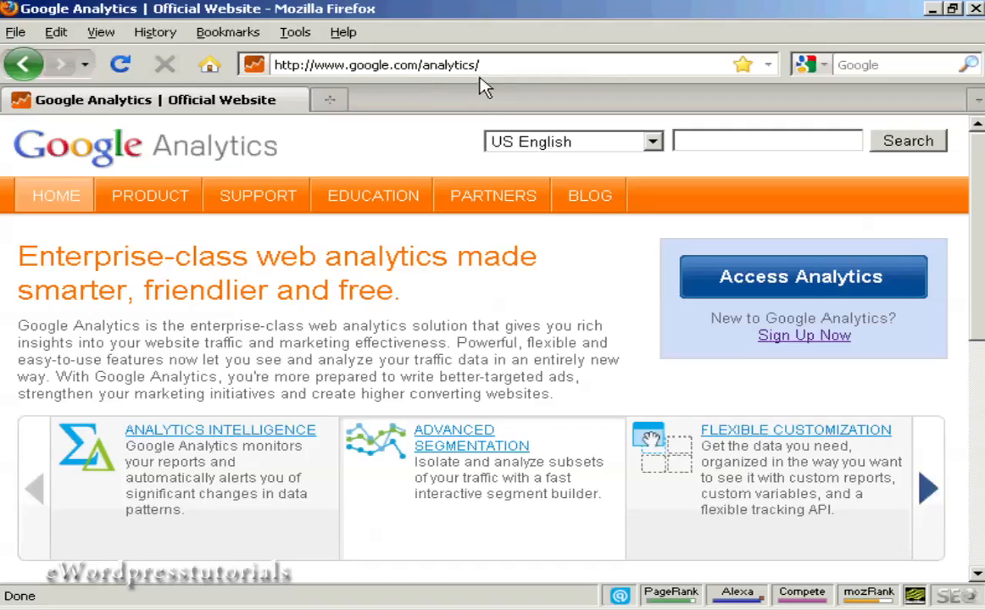
{"action": "mouse_move", "coordinate": [853, 393]}
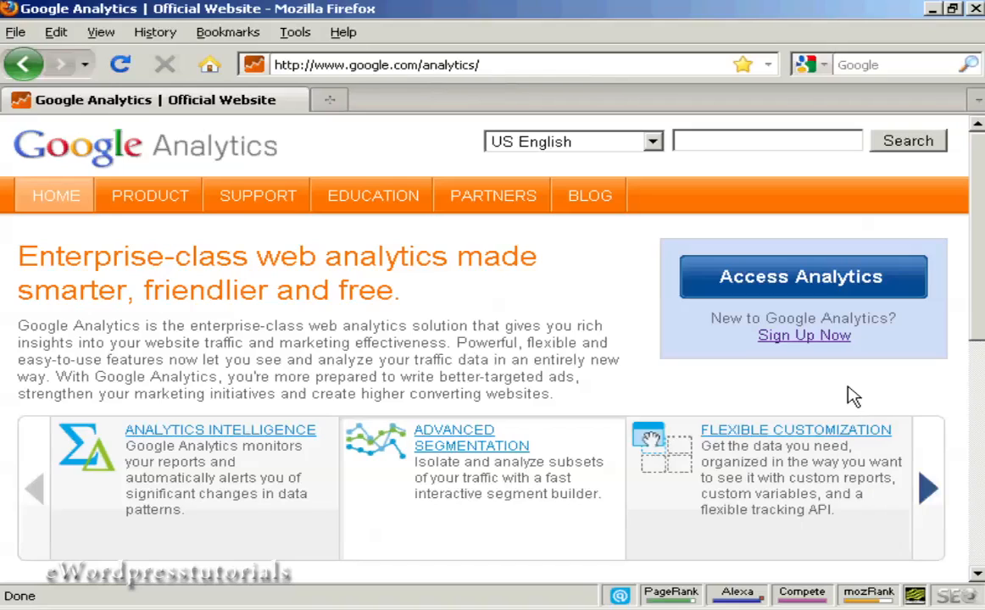
{"action": "mouse_move", "coordinate": [804, 335]}
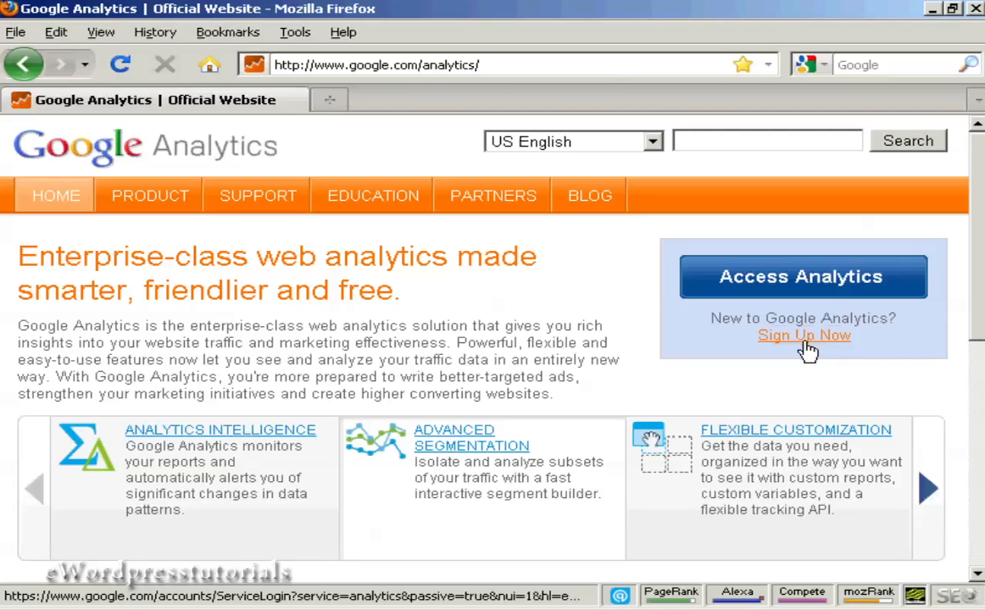
Start the Analytics sign-up and sign in with the Google account email and password.
{"action": "left_click", "coordinate": [803, 336]}
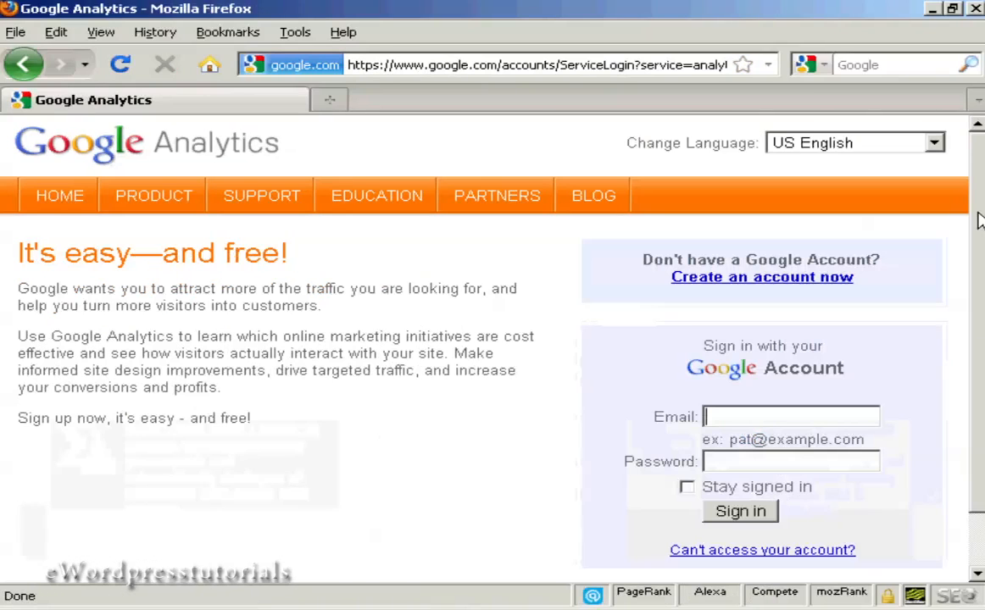
{"action": "scroll", "scroll_direction": "down", "scroll_amount": 3}
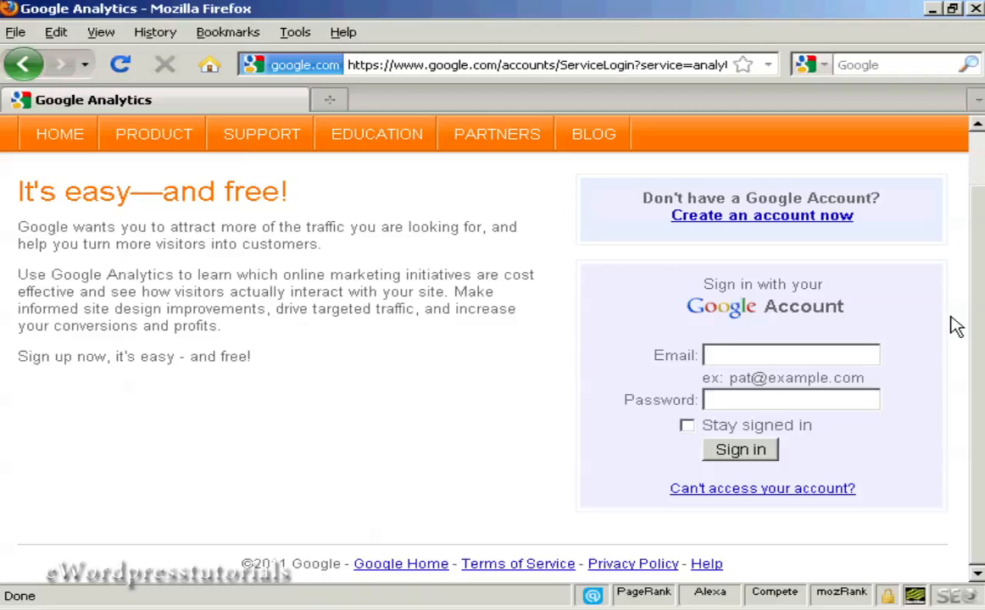
{"action": "left_click", "coordinate": [792, 356]}
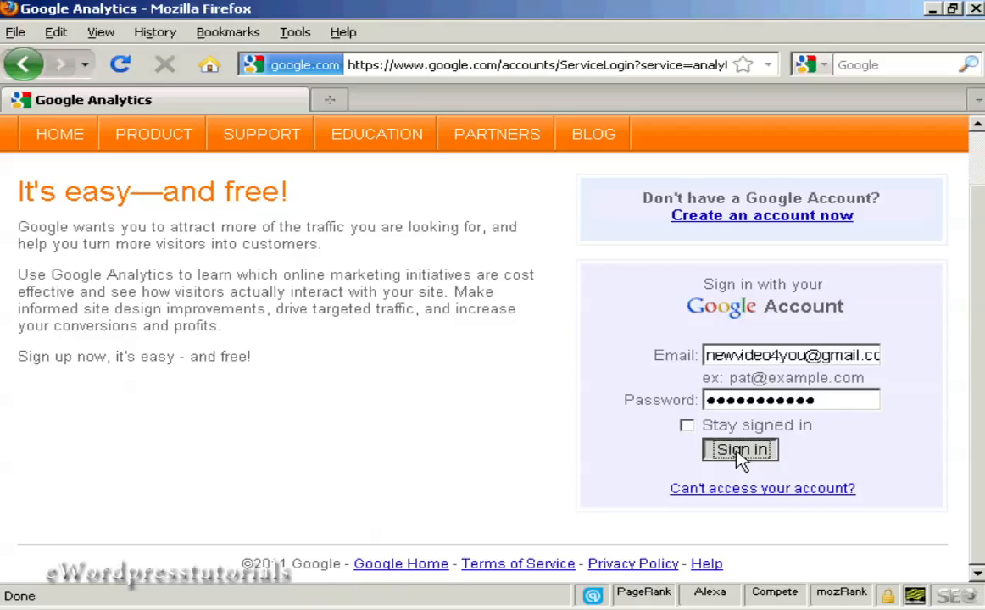
{"action": "left_click", "coordinate": [739, 451]}
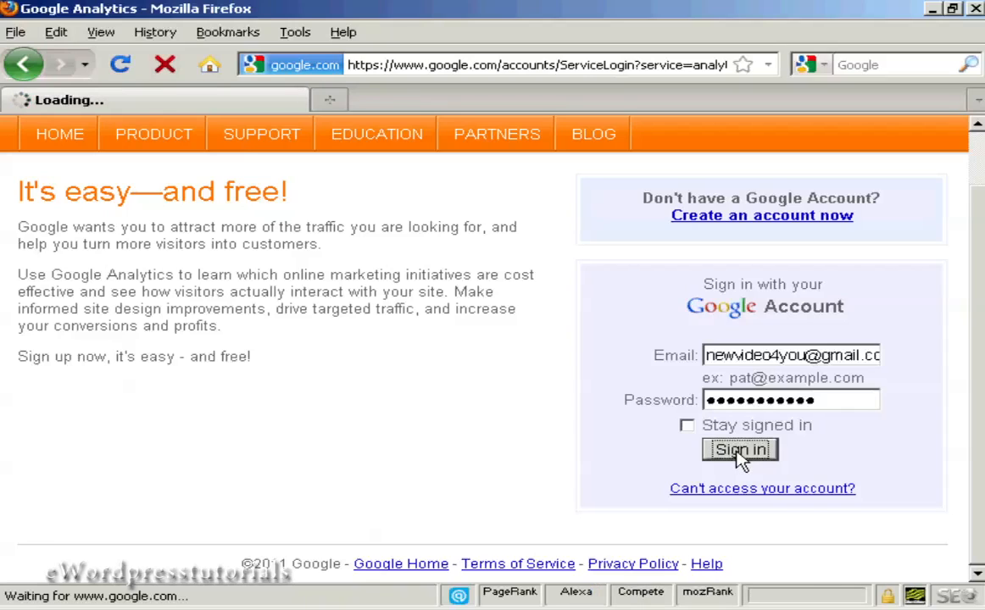
{"action": "left_click", "coordinate": [740, 451]}
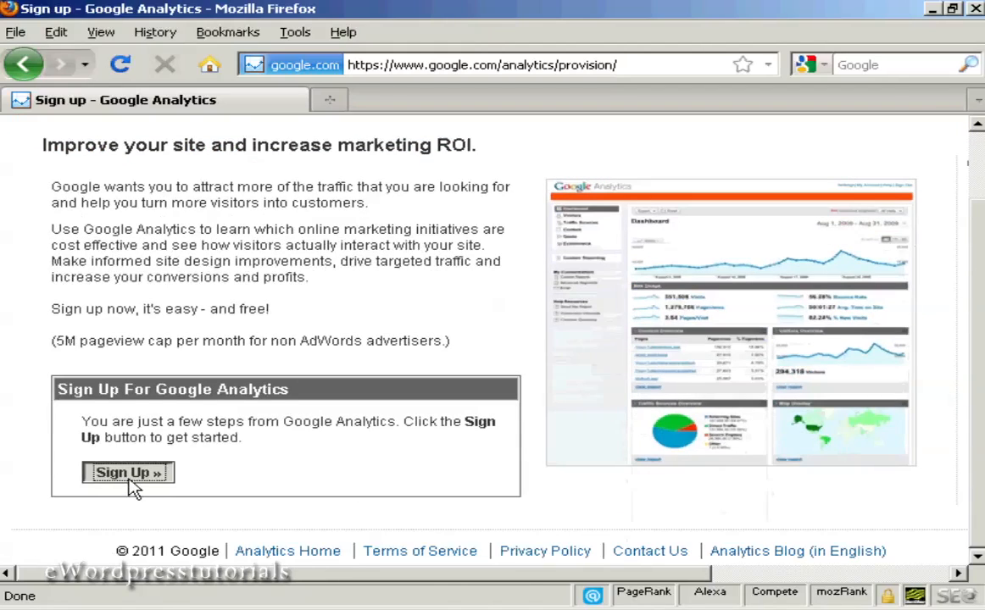
{"action": "left_click", "coordinate": [125, 473]}
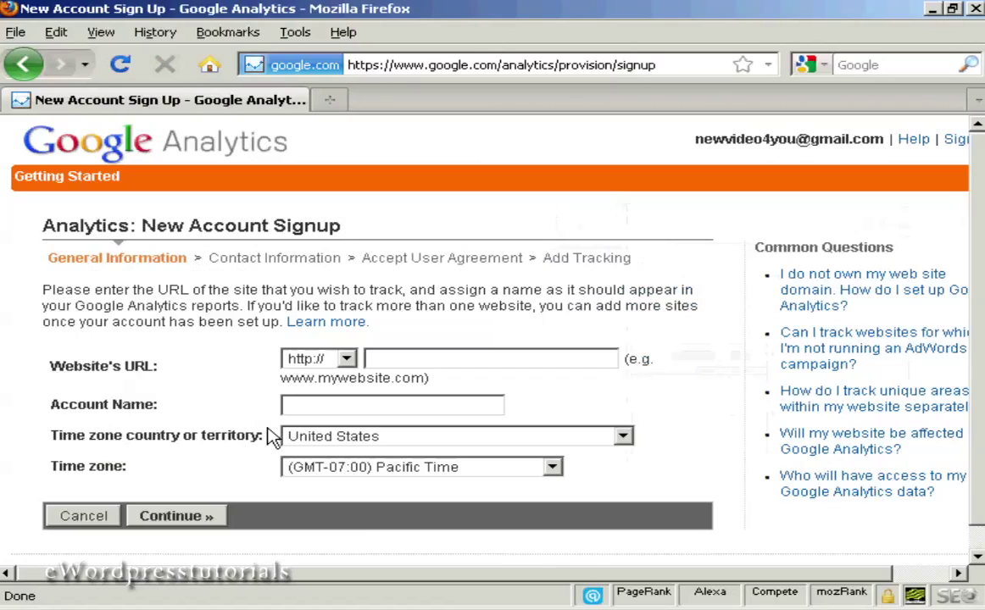
{"action": "mouse_move", "coordinate": [404, 348]}
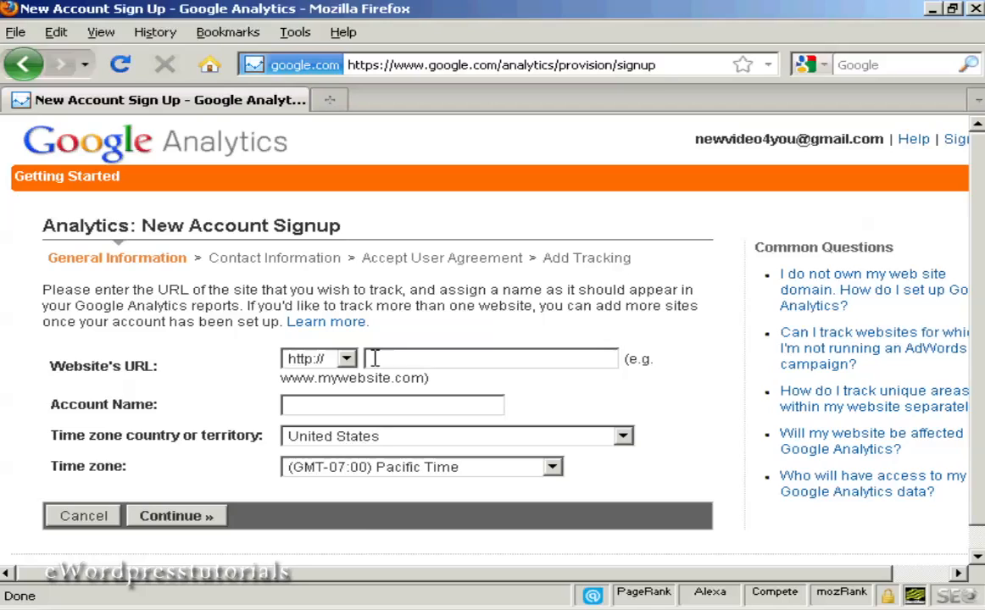
{"action": "mouse_move", "coordinate": [532, 393]}
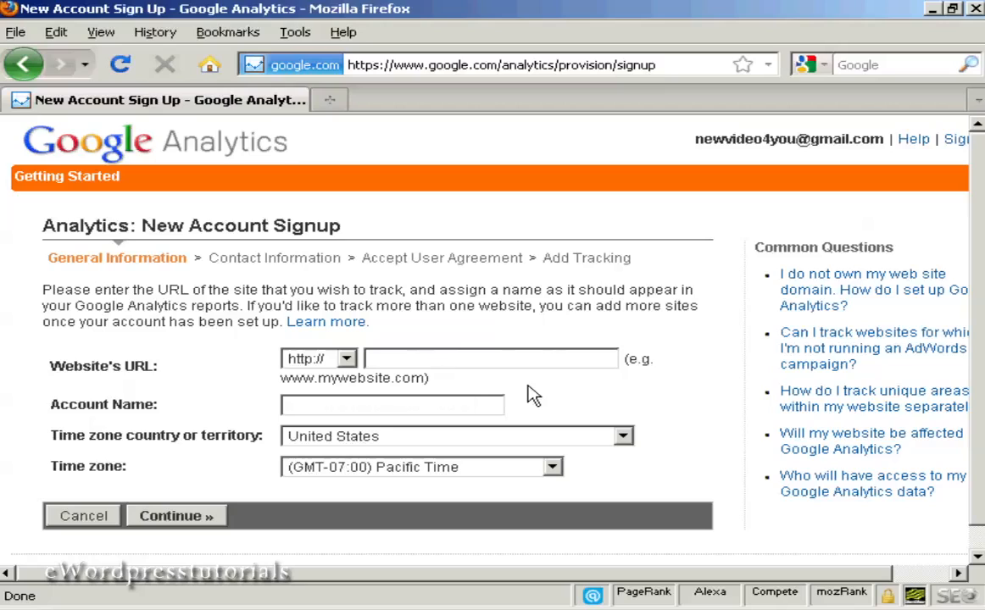
{"action": "type", "text": "www.anothercompany.co.uk"}
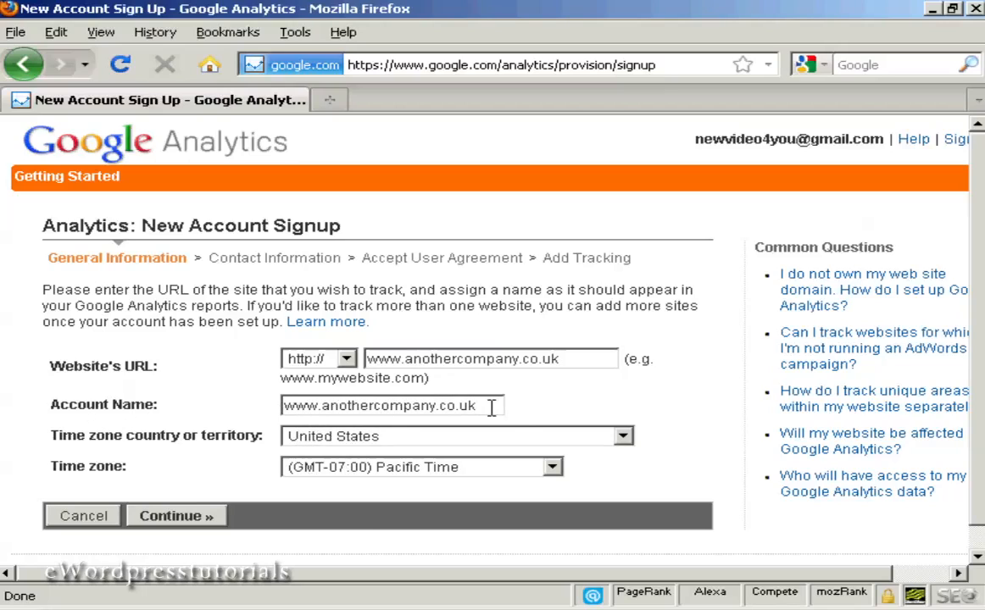
{"action": "mouse_move", "coordinate": [536, 419]}
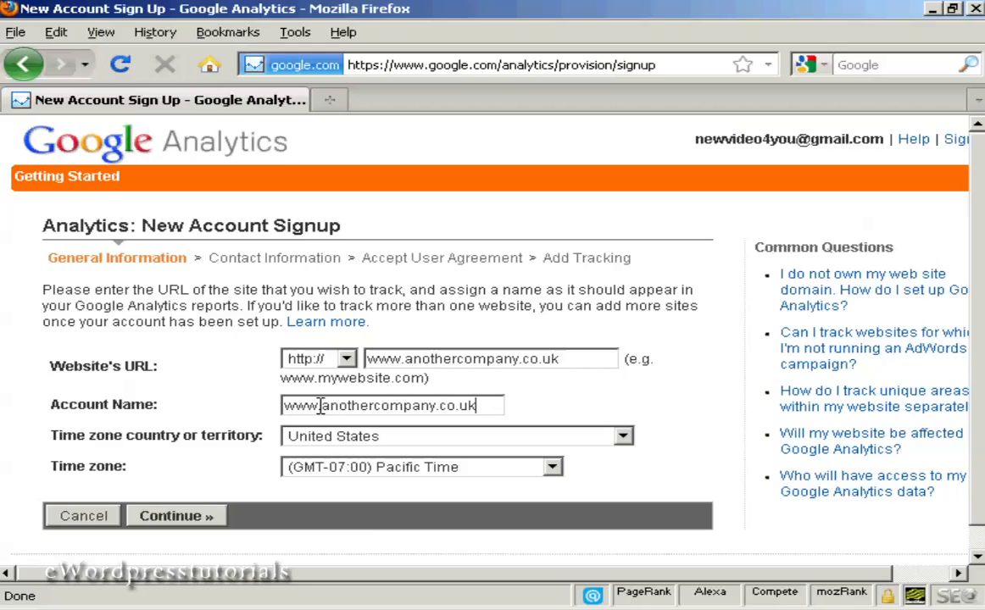
{"action": "double_click", "coordinate": [299, 405]}
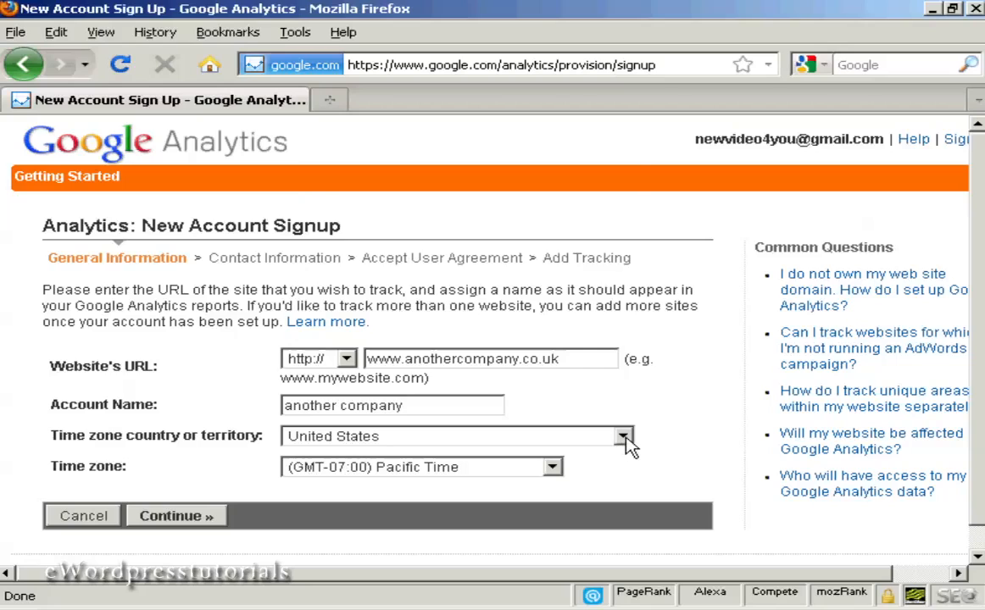
{"action": "left_click", "coordinate": [622, 438]}
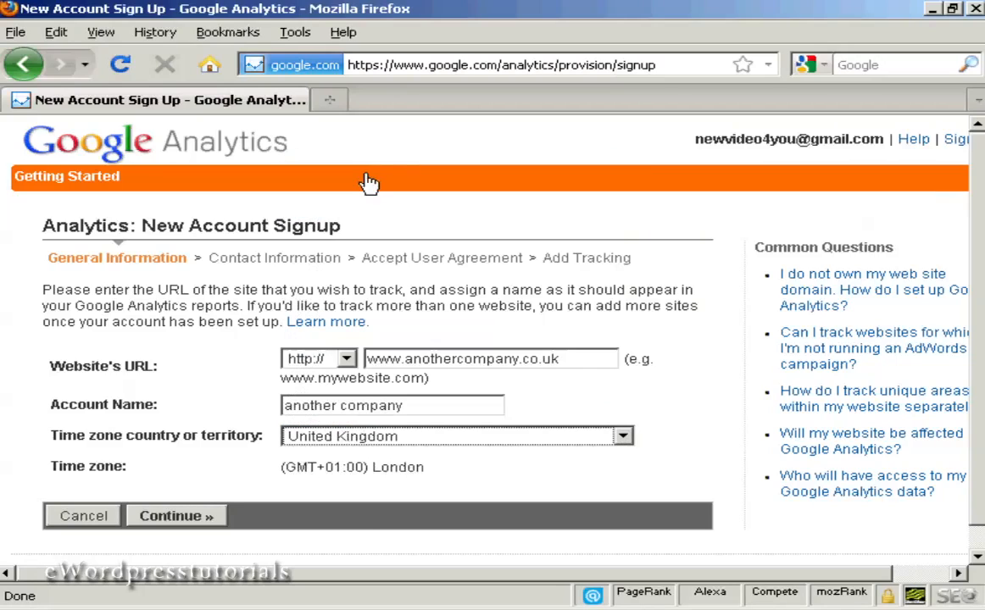
{"action": "mouse_move", "coordinate": [329, 487]}
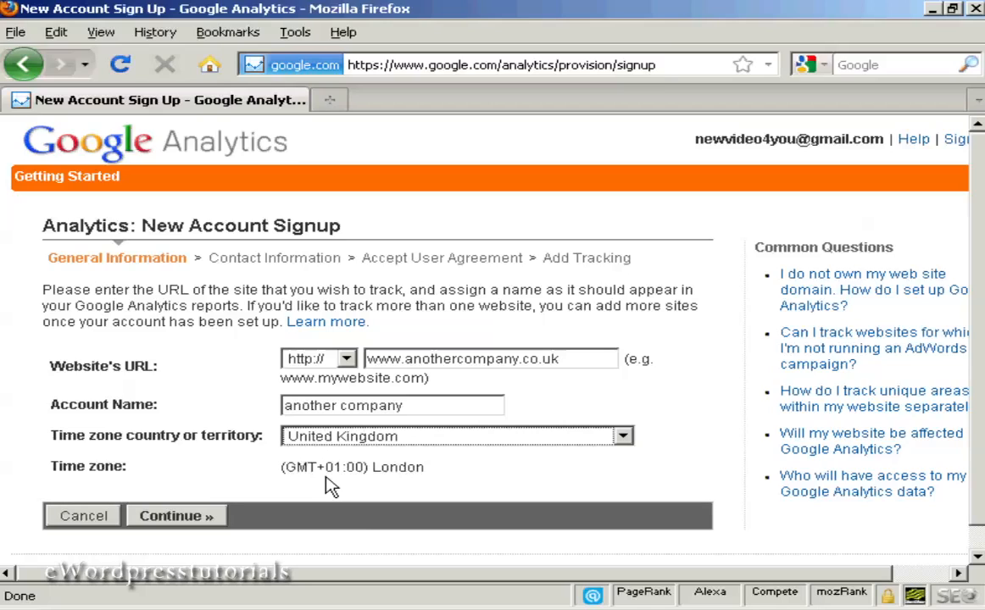
{"action": "mouse_move", "coordinate": [373, 492]}
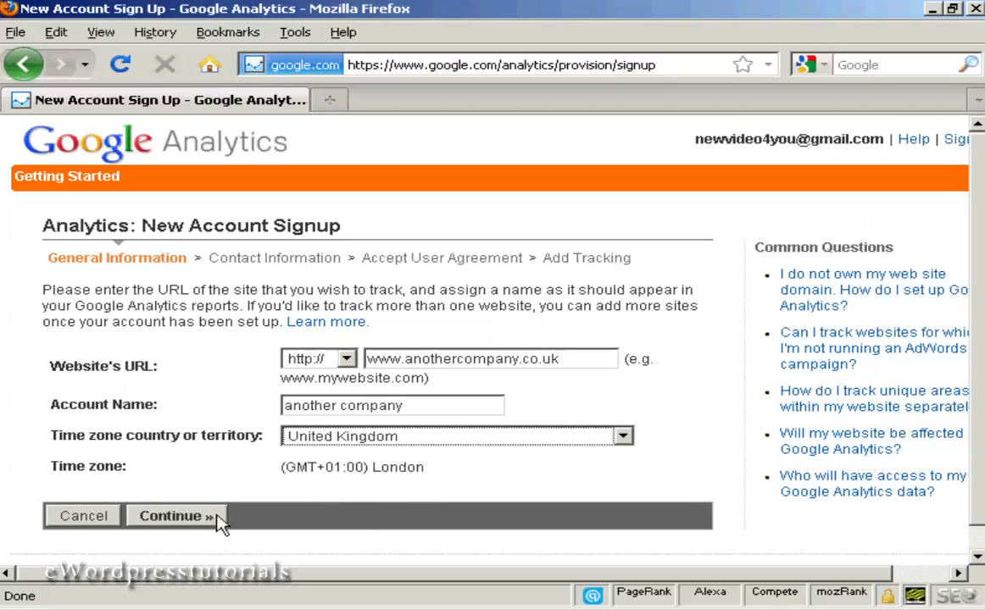
Fill the contact information with last name, first name and country United Kingdom.
{"action": "left_click", "coordinate": [177, 515]}
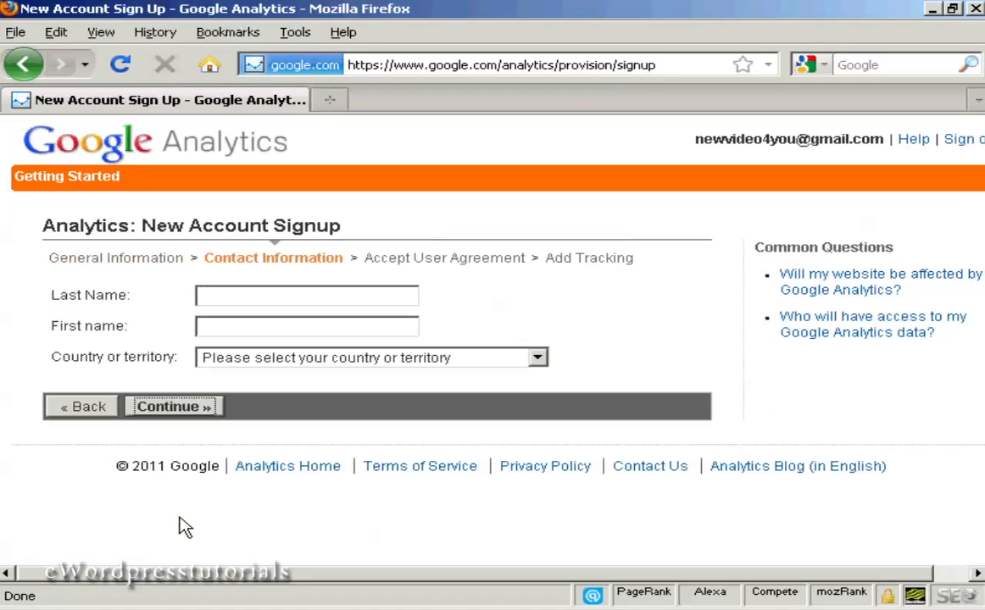
{"action": "left_click", "coordinate": [307, 295]}
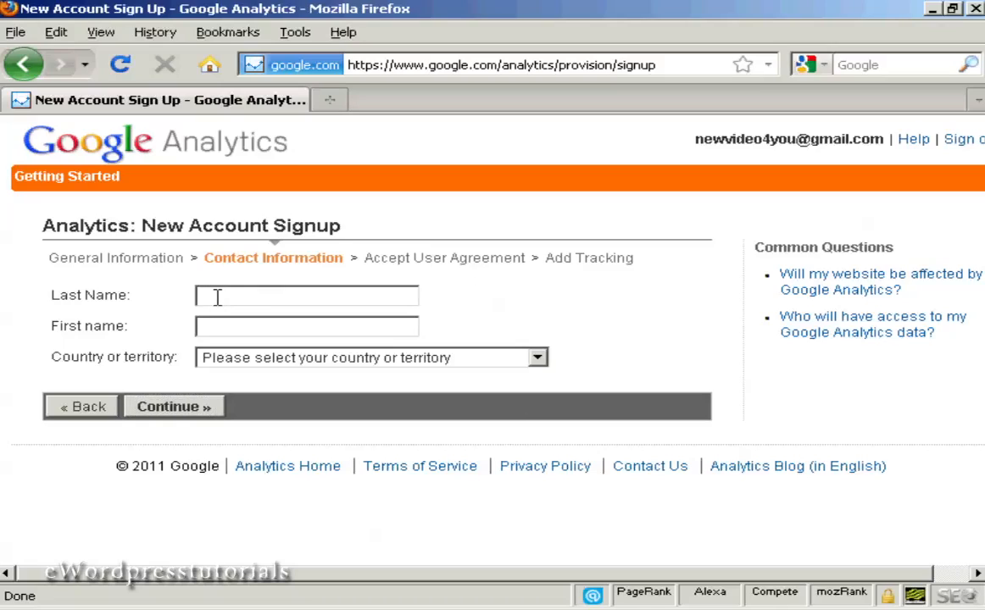
{"action": "left_click", "coordinate": [307, 295]}
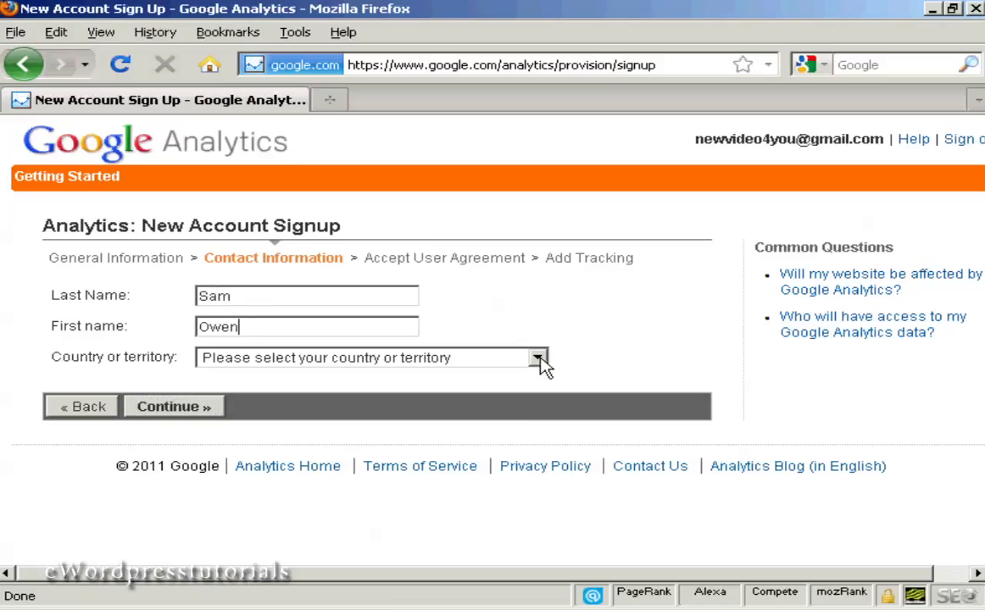
{"action": "left_click", "coordinate": [539, 360]}
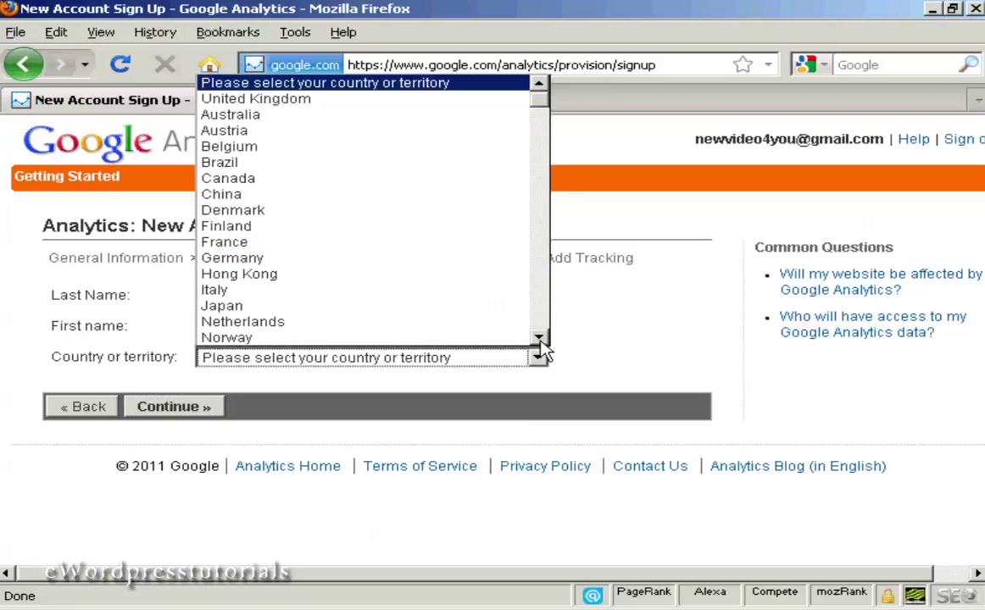
{"action": "mouse_move", "coordinate": [283, 102]}
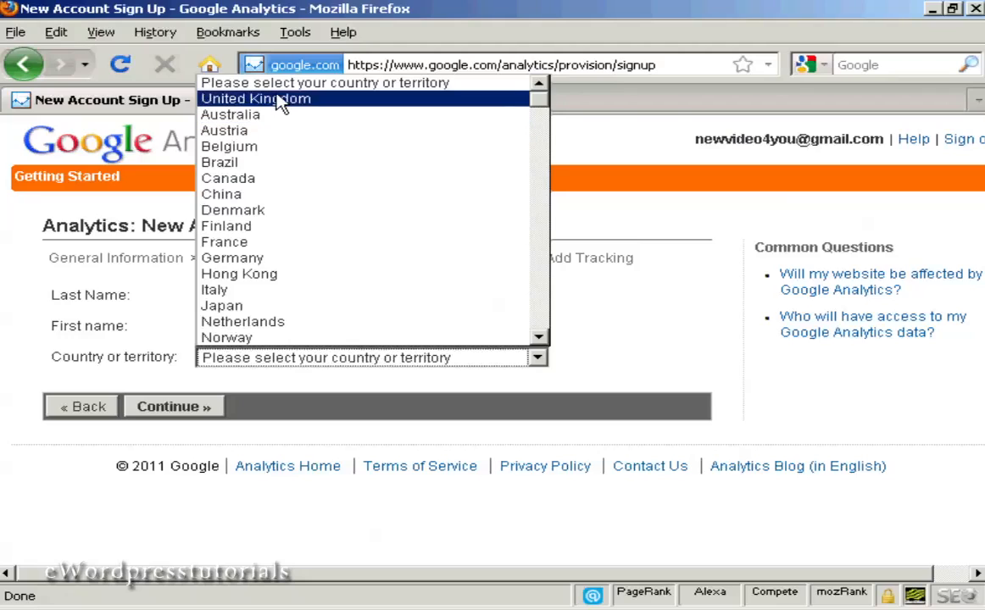
{"action": "left_click", "coordinate": [256, 99]}
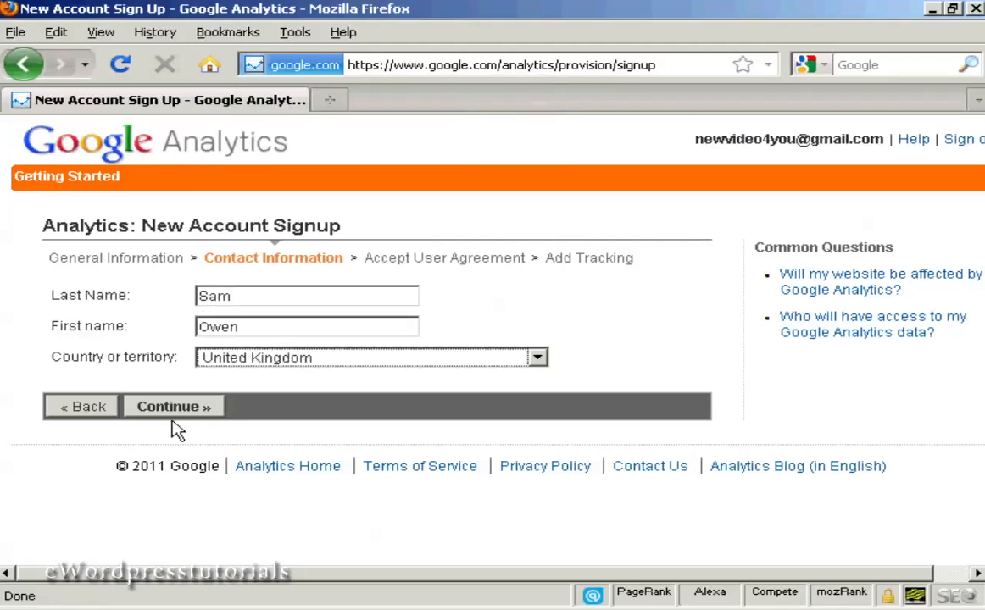
Continue to the user agreement and accept the terms of service with 'Yes, I agree'.
{"action": "left_click", "coordinate": [173, 407]}
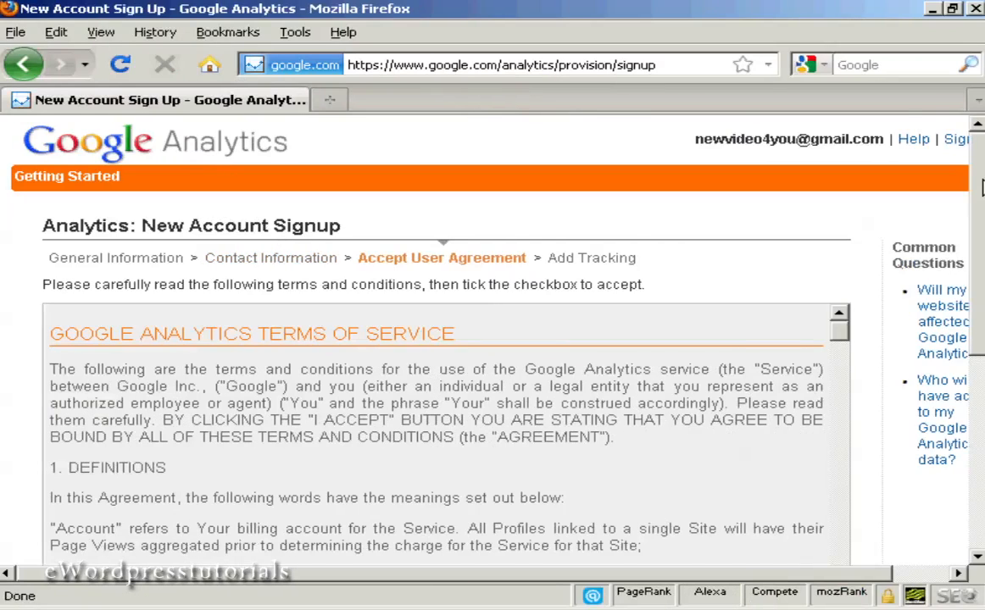
{"action": "scroll", "scroll_direction": "down", "scroll_amount": 3}
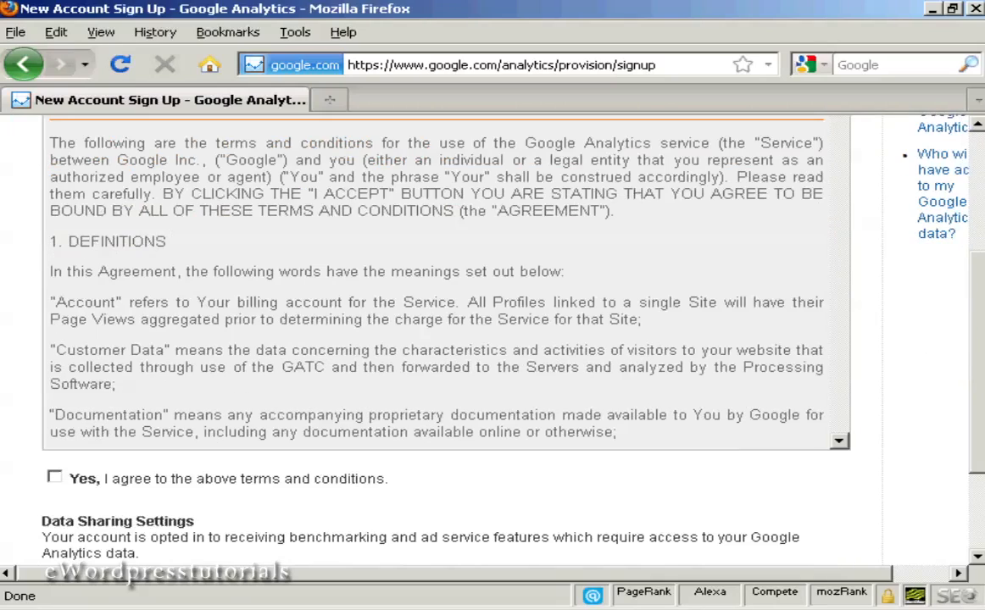
{"action": "scroll", "scroll_direction": "down", "scroll_amount": 3}
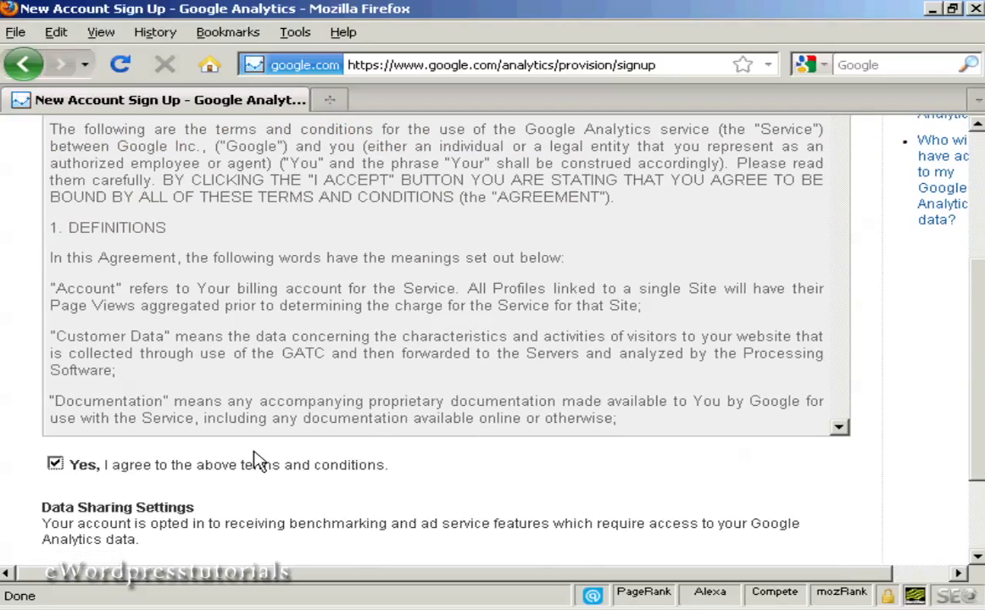
{"action": "scroll", "scroll_direction": "down", "scroll_amount": 3}
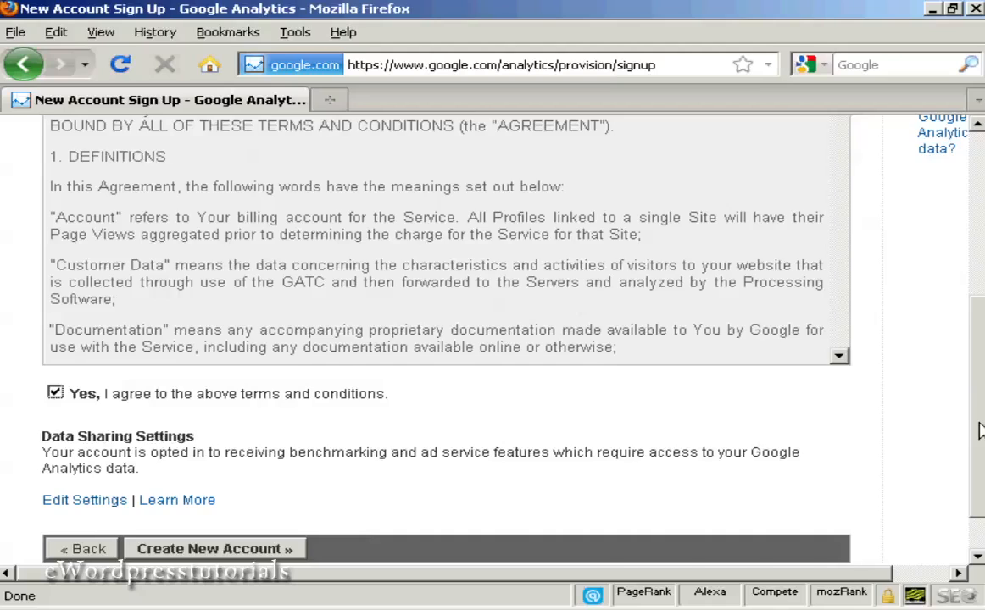
{"action": "scroll", "scroll_direction": "down", "scroll_amount": 3}
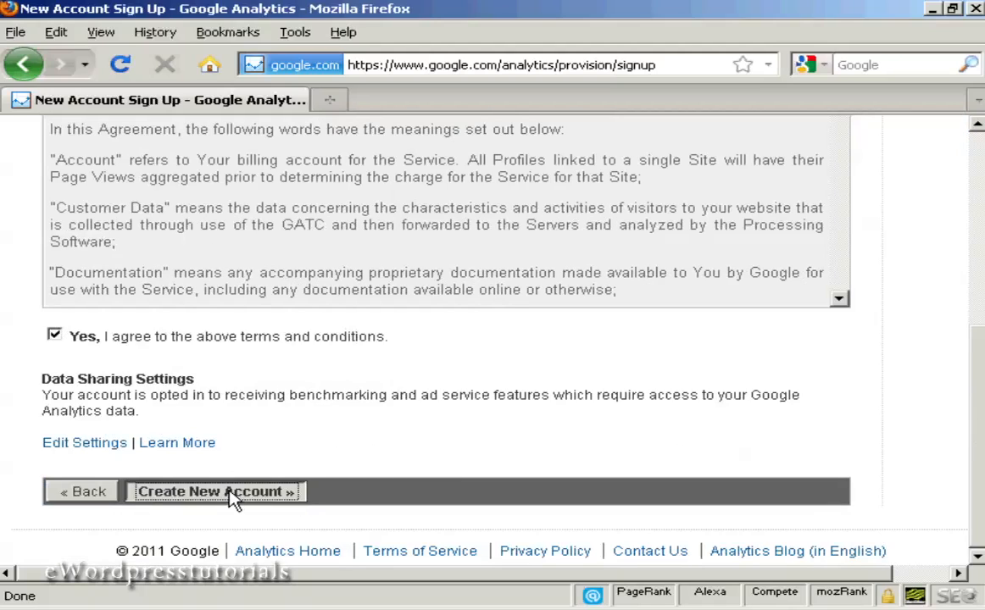
Create the account and keep tracking set to a single domain after reviewing the other options.
{"action": "left_click", "coordinate": [216, 491]}
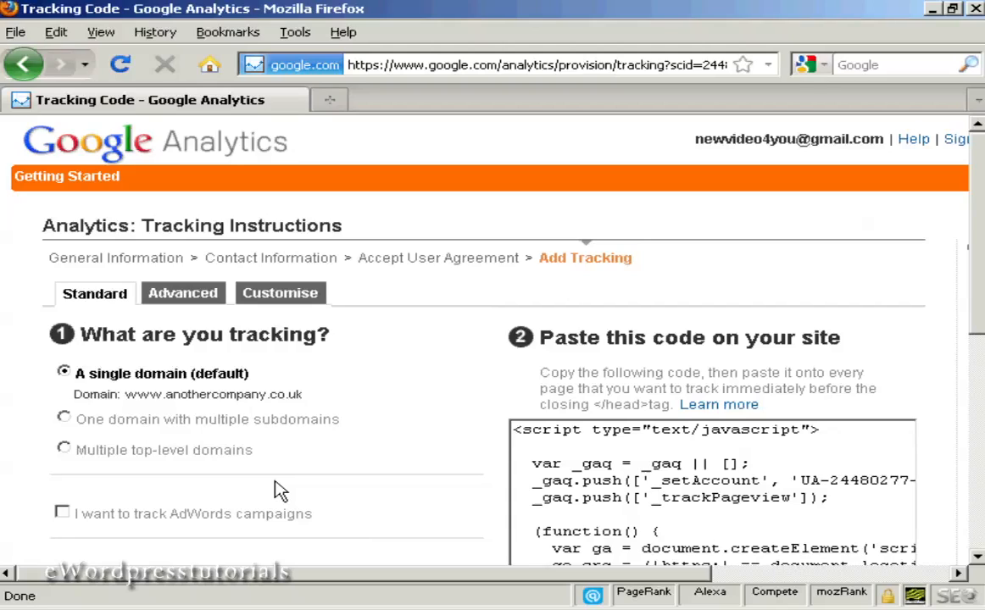
{"action": "mouse_move", "coordinate": [283, 454]}
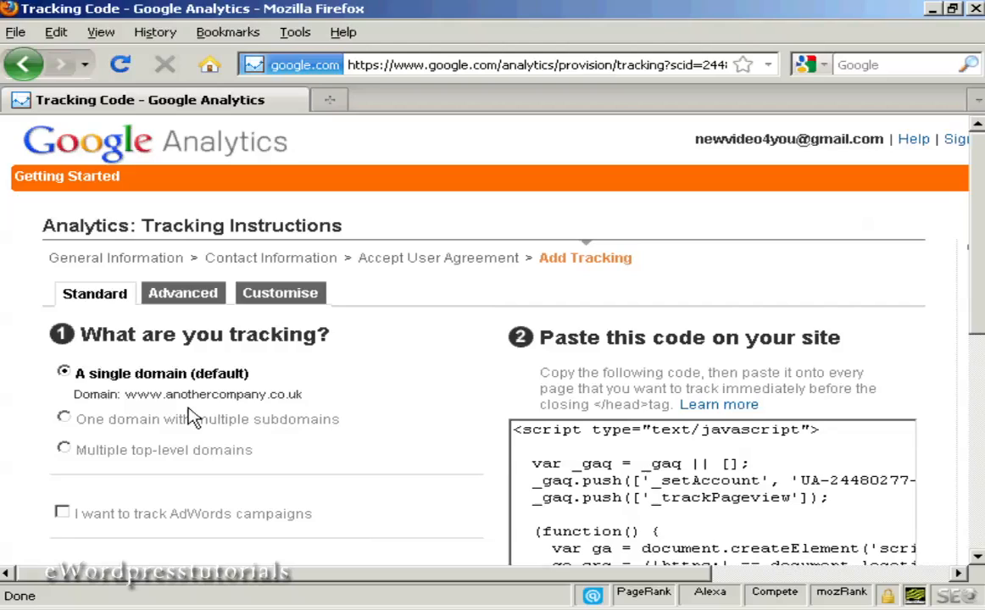
{"action": "mouse_move", "coordinate": [211, 412]}
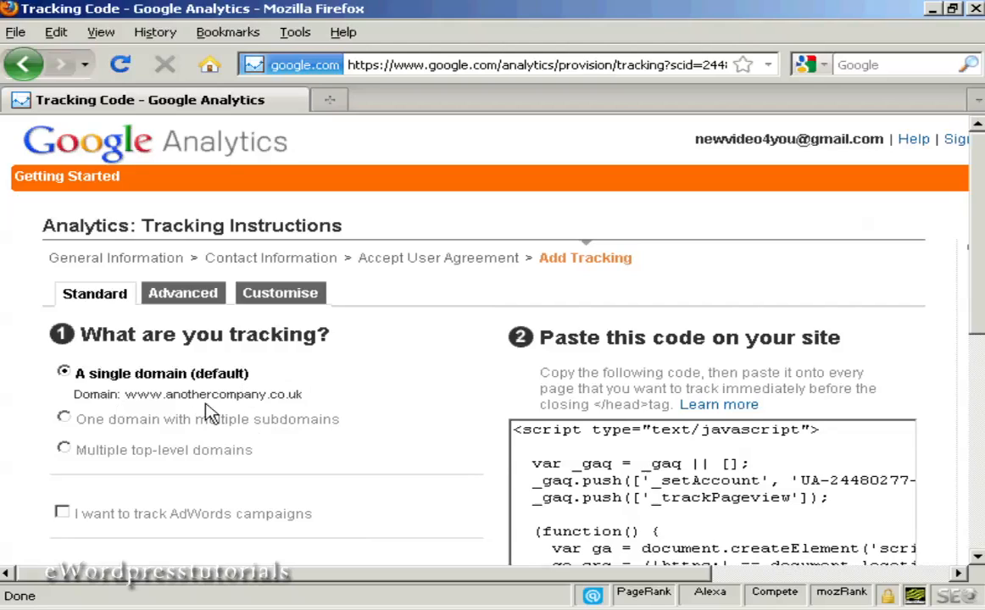
{"action": "left_click", "coordinate": [63, 421]}
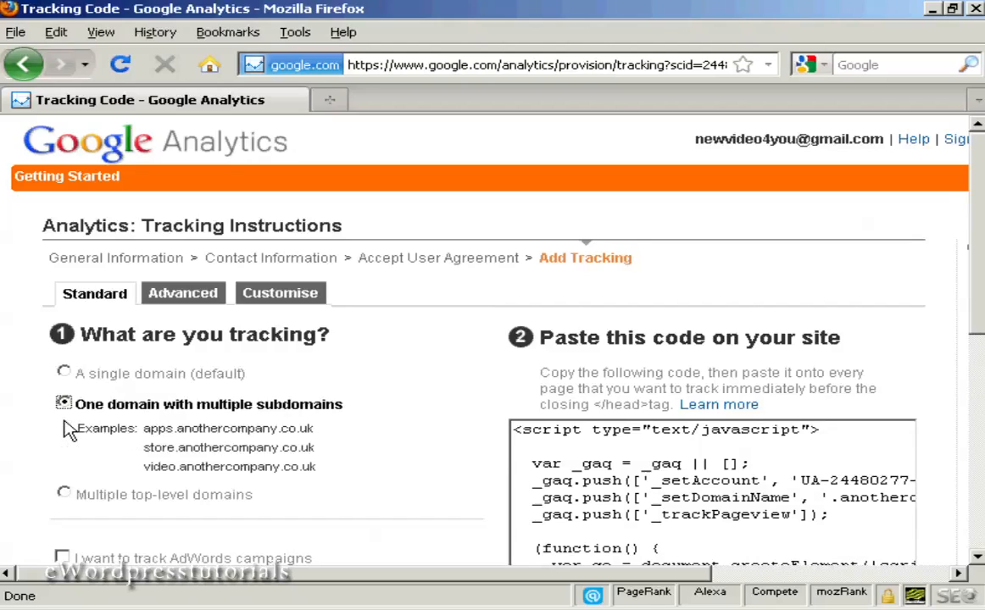
{"action": "mouse_move", "coordinate": [269, 489]}
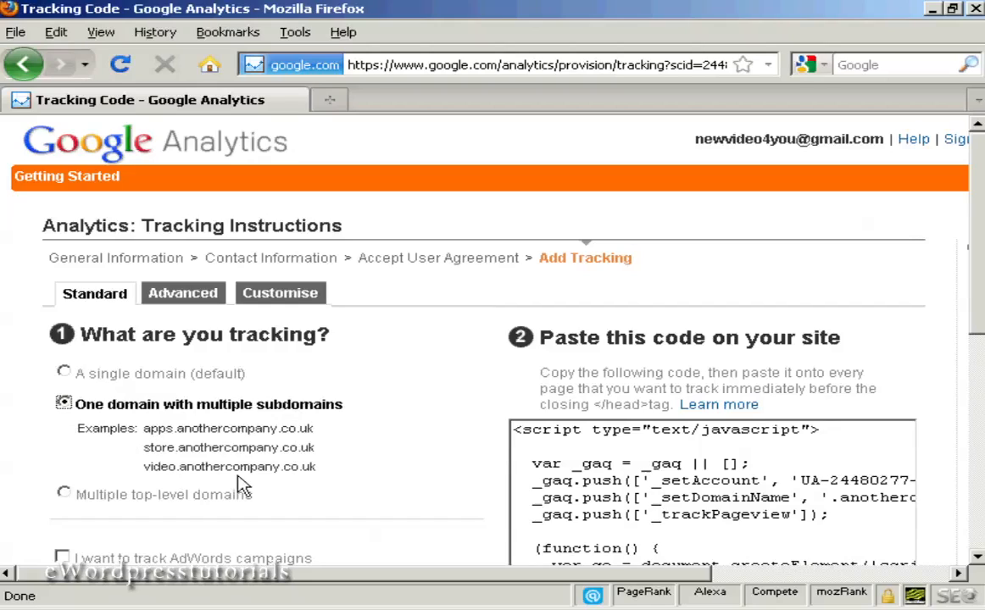
{"action": "left_click", "coordinate": [59, 437]}
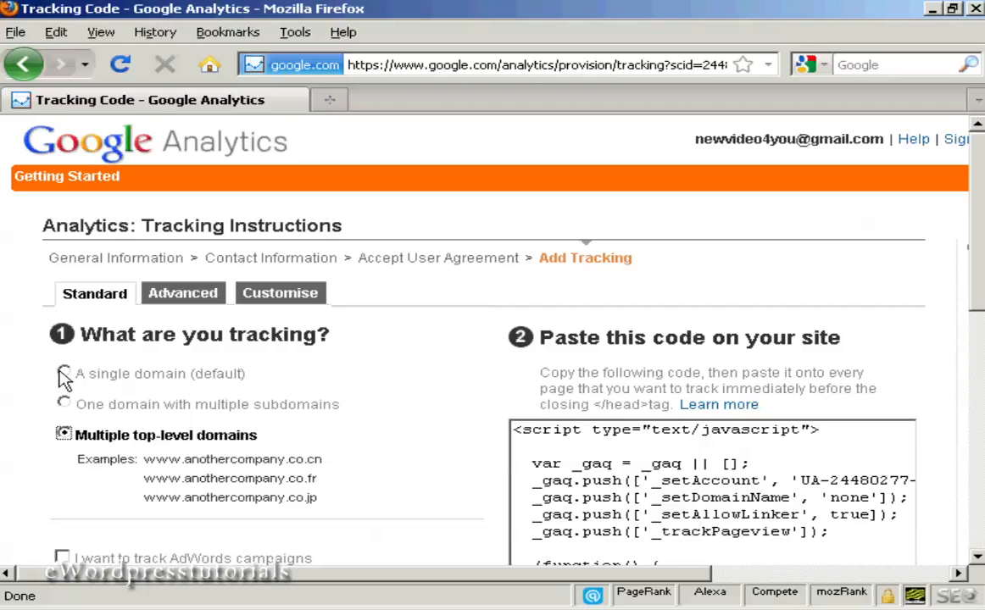
{"action": "left_click", "coordinate": [61, 374]}
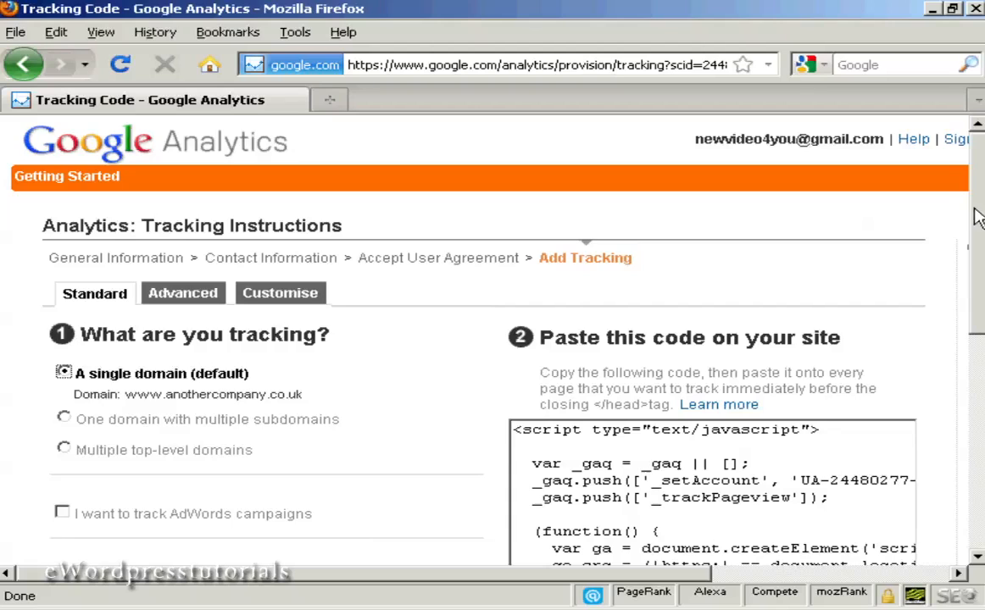
Enable 'I want to track AdWords campaigns' in the tracking instructions.
{"action": "scroll", "scroll_direction": "down", "scroll_amount": 3}
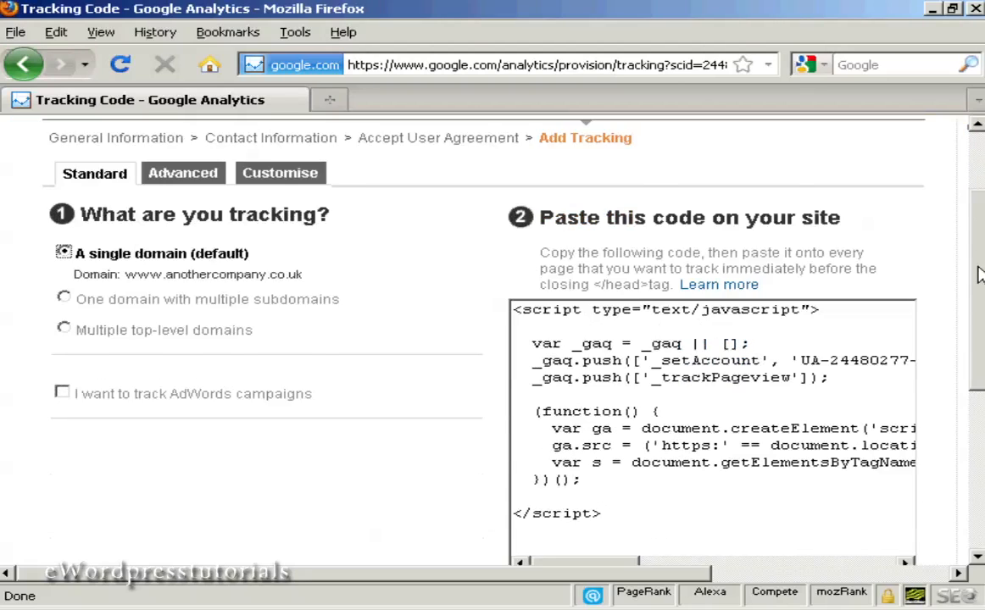
{"action": "scroll", "scroll_direction": "down", "scroll_amount": 3}
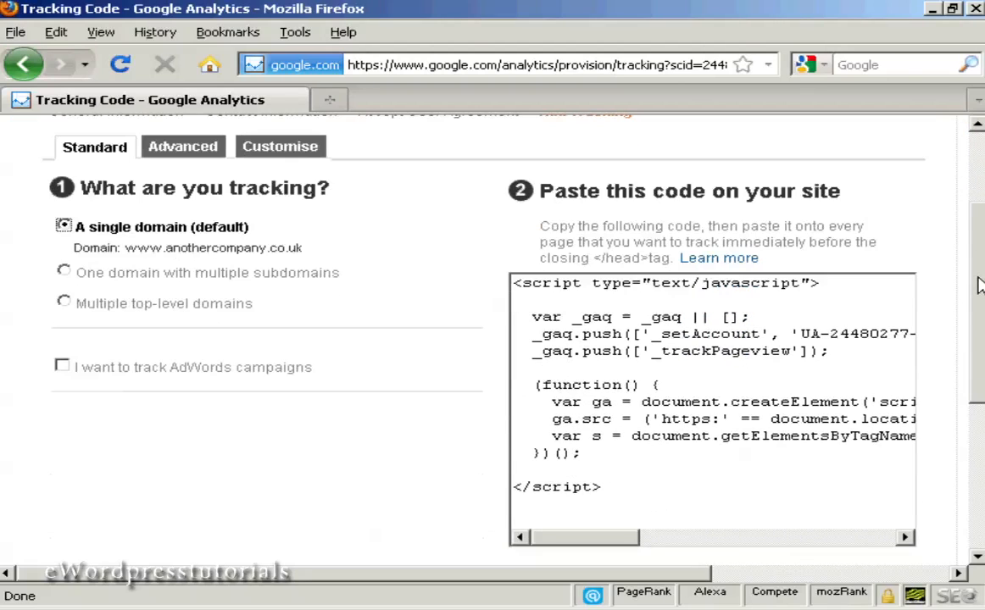
{"action": "mouse_move", "coordinate": [576, 535]}
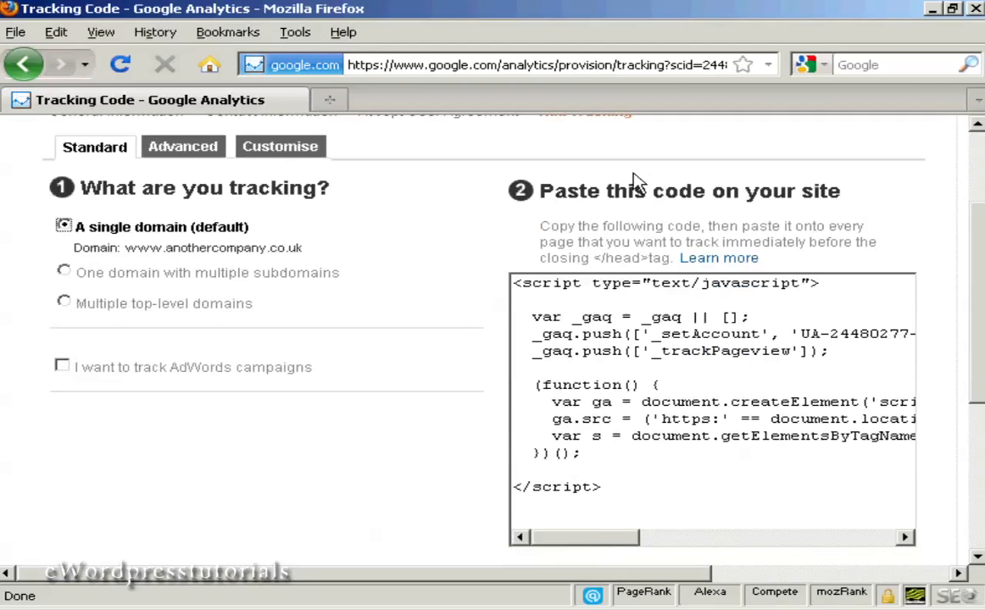
{"action": "mouse_move", "coordinate": [209, 327]}
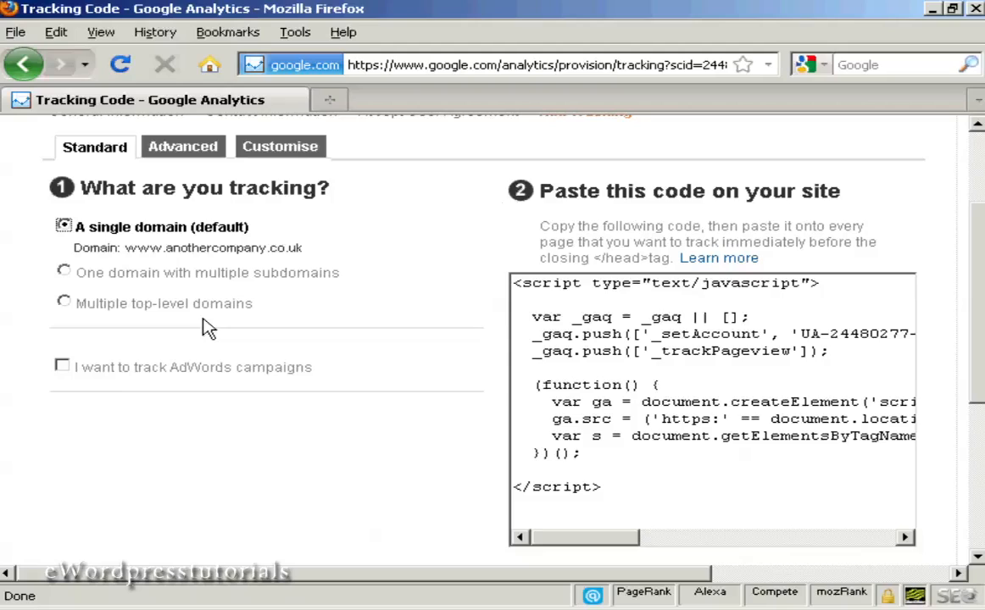
{"action": "left_click", "coordinate": [61, 366]}
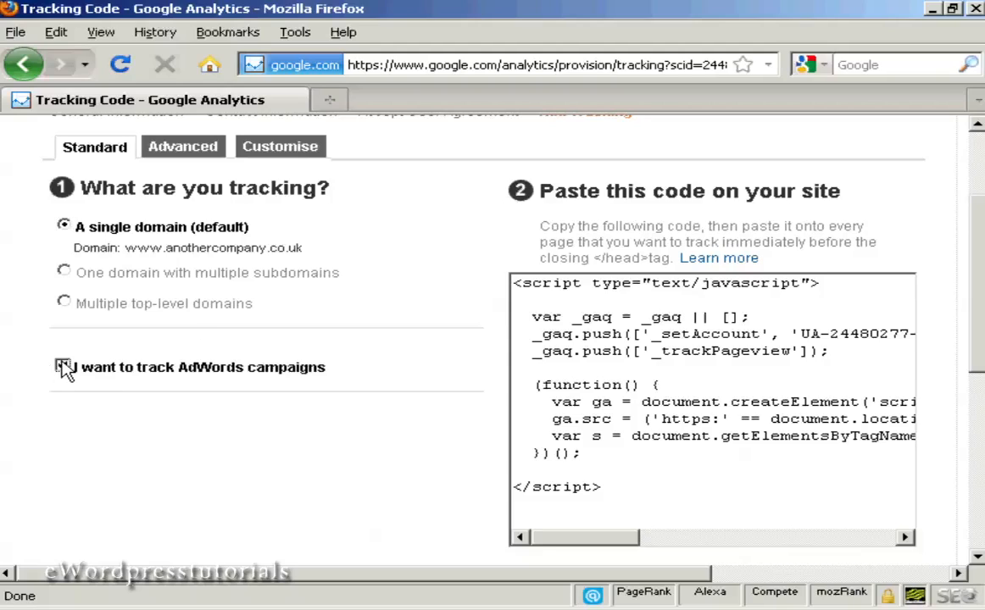
{"action": "left_click", "coordinate": [62, 366]}
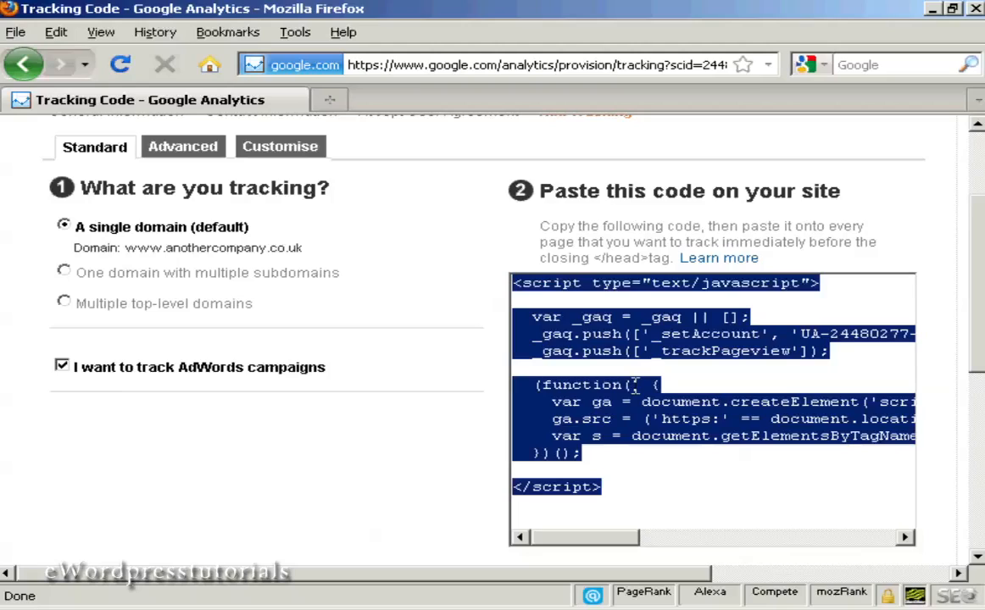
Select the whole tracking code snippet and copy it to the clipboard.
{"action": "right_click", "coordinate": [624, 402]}
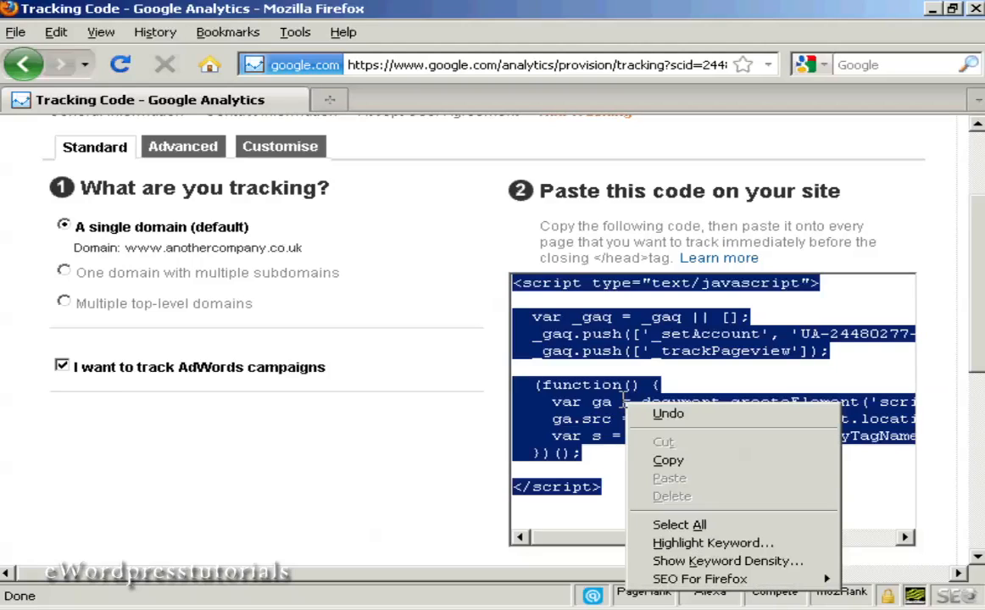
{"action": "mouse_move", "coordinate": [669, 461]}
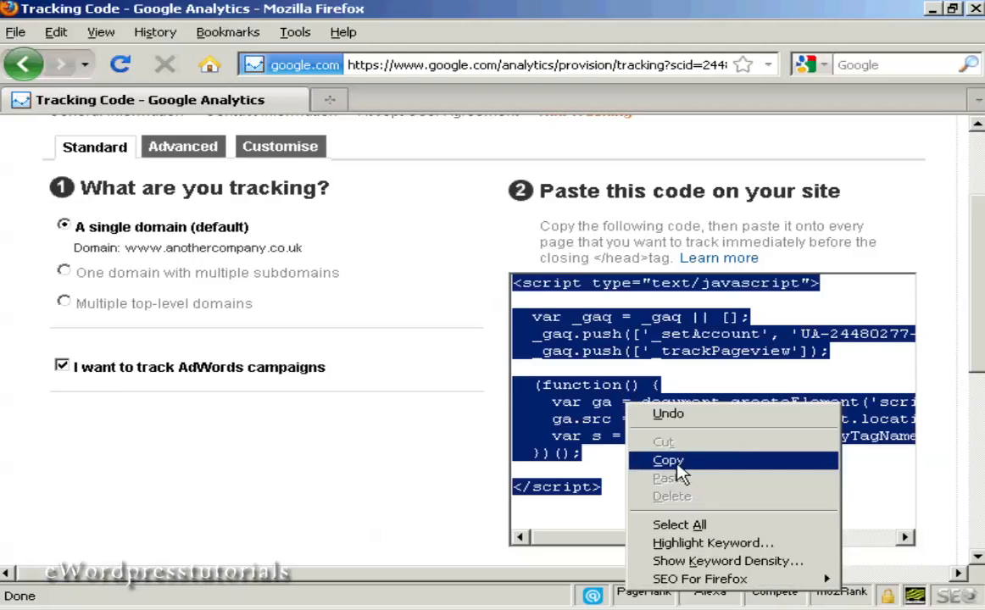
{"action": "left_click", "coordinate": [668, 461]}
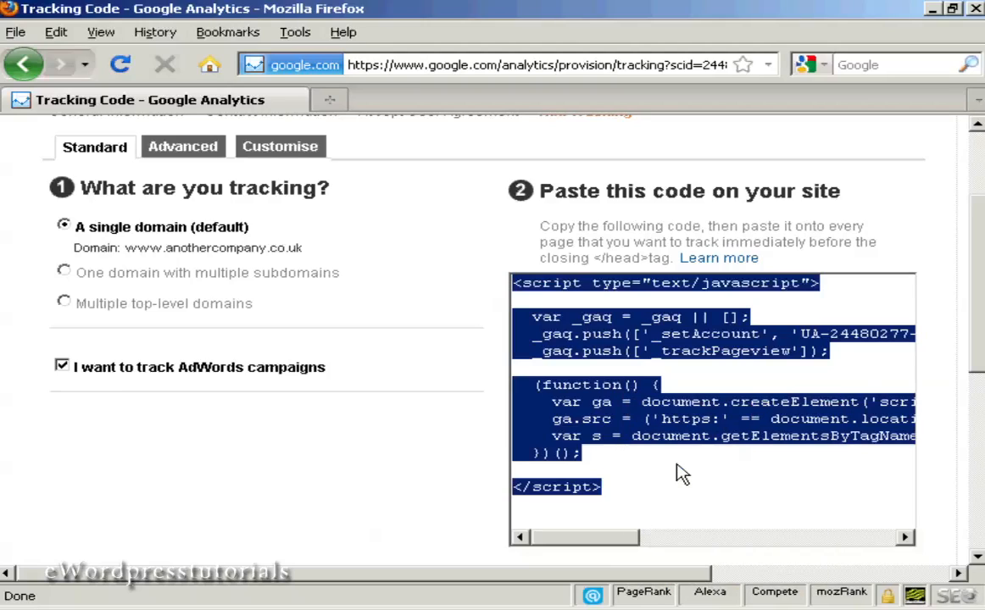
{"action": "mouse_move", "coordinate": [744, 543]}
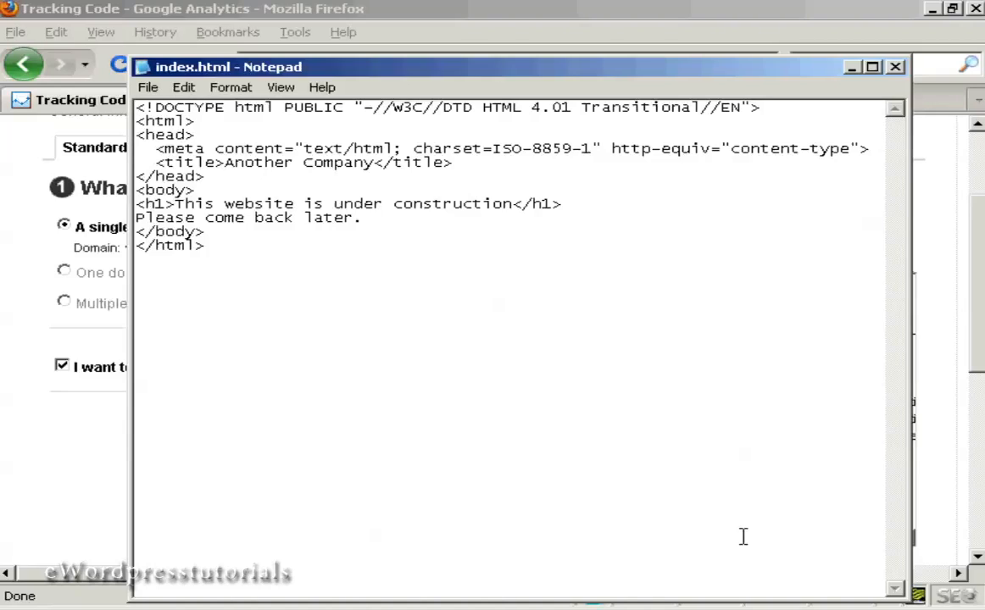
Paste the tracking script before </head> in index.html and save the file.
{"action": "left_click", "coordinate": [458, 163]}
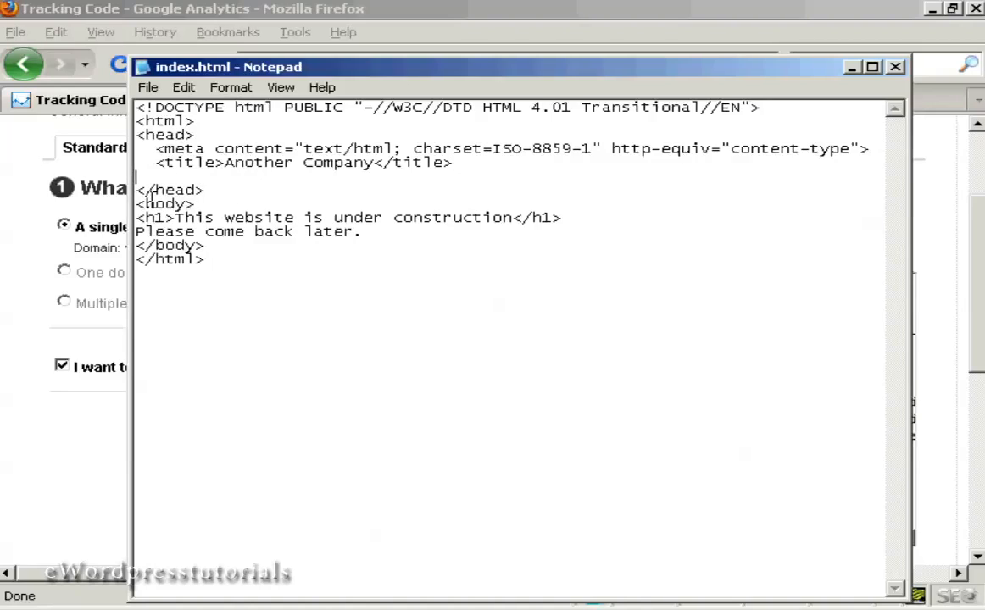
{"action": "left_click", "coordinate": [246, 189]}
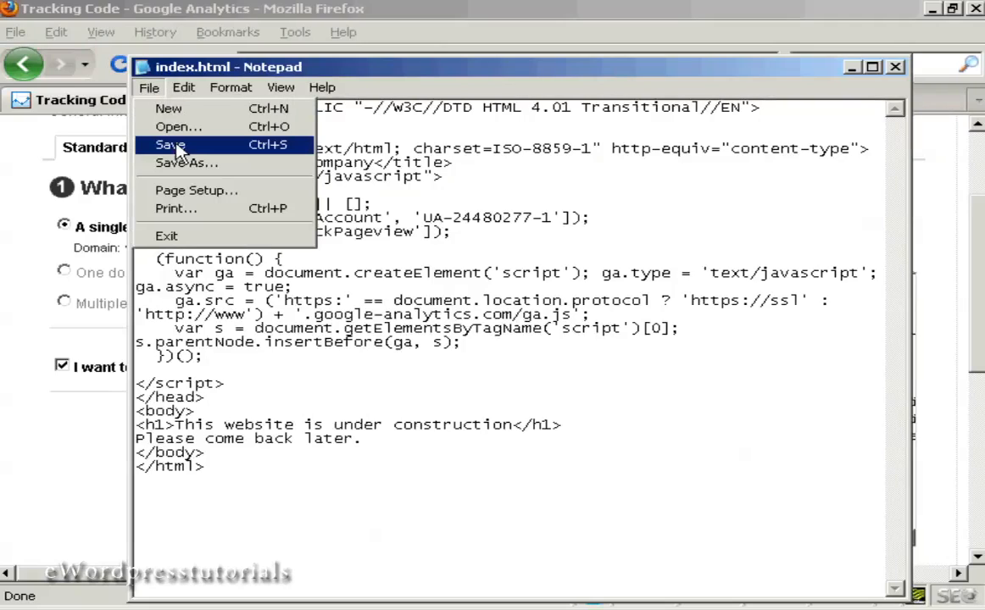
{"action": "left_click", "coordinate": [169, 144]}
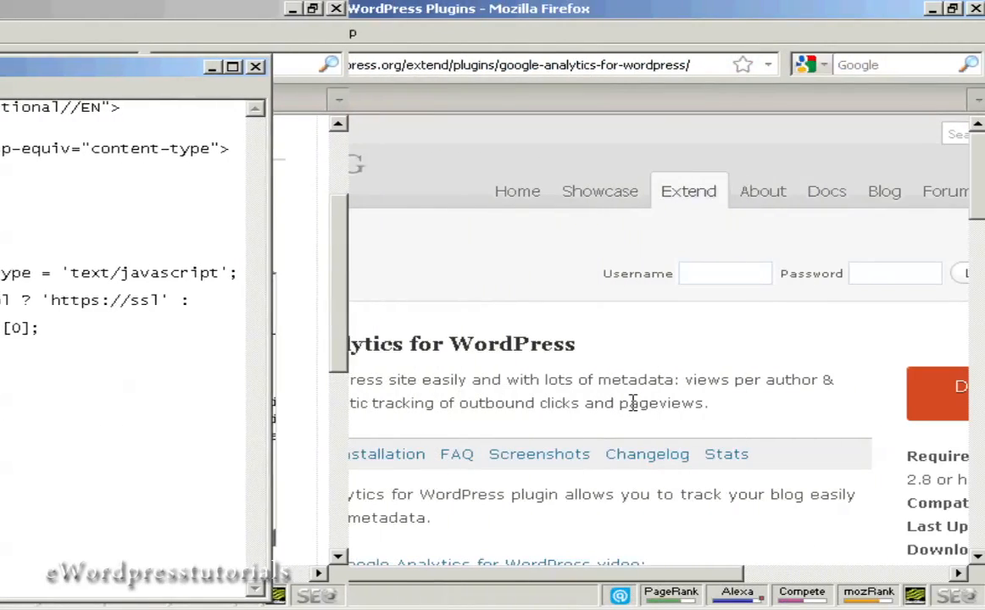
View the Google Analytics for WordPress plugin page, then return to the Tracking Code tab.
{"action": "left_click", "coordinate": [254, 68]}
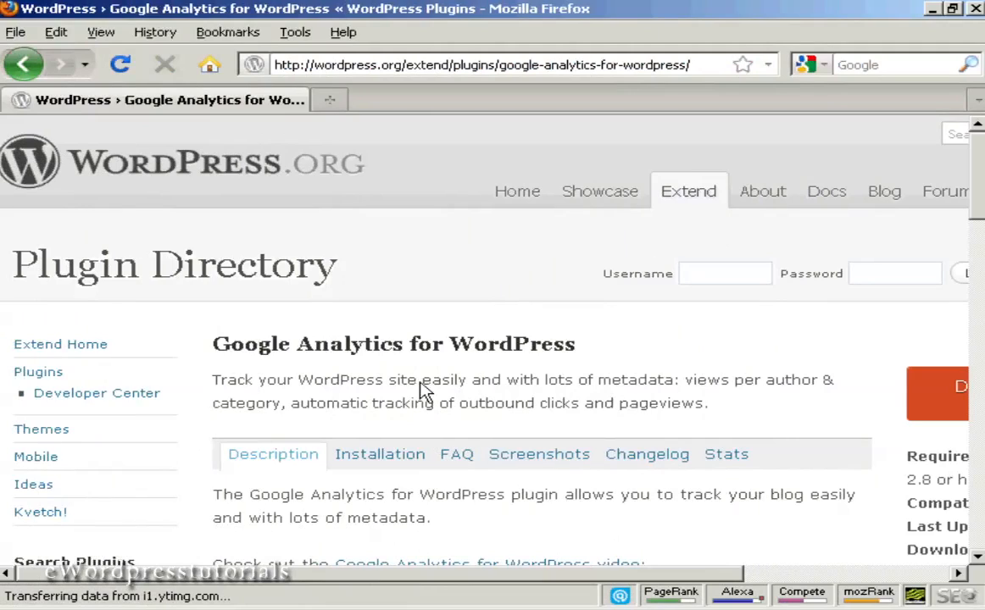
{"action": "mouse_move", "coordinate": [514, 376]}
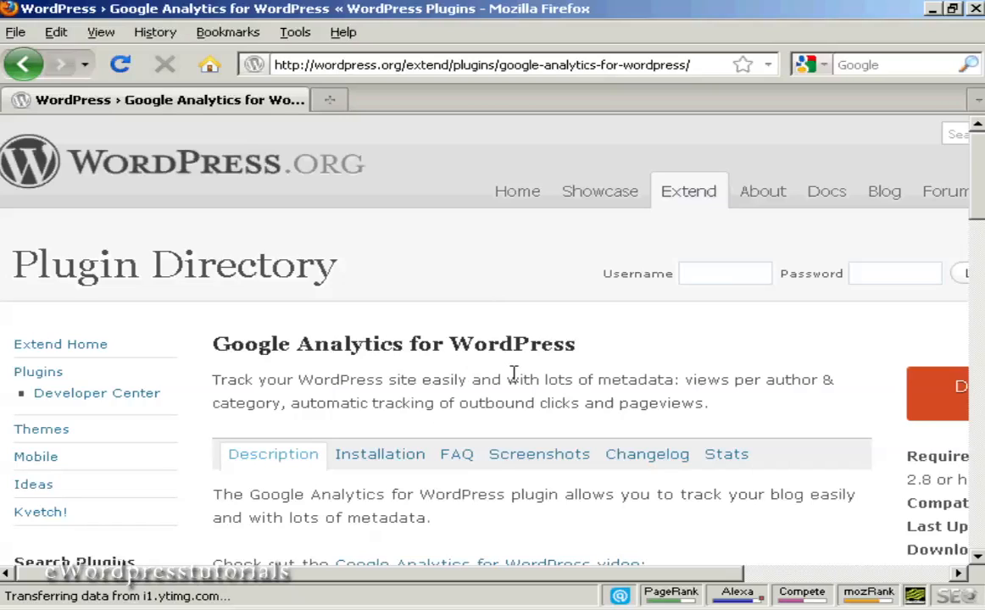
{"action": "mouse_move", "coordinate": [429, 353]}
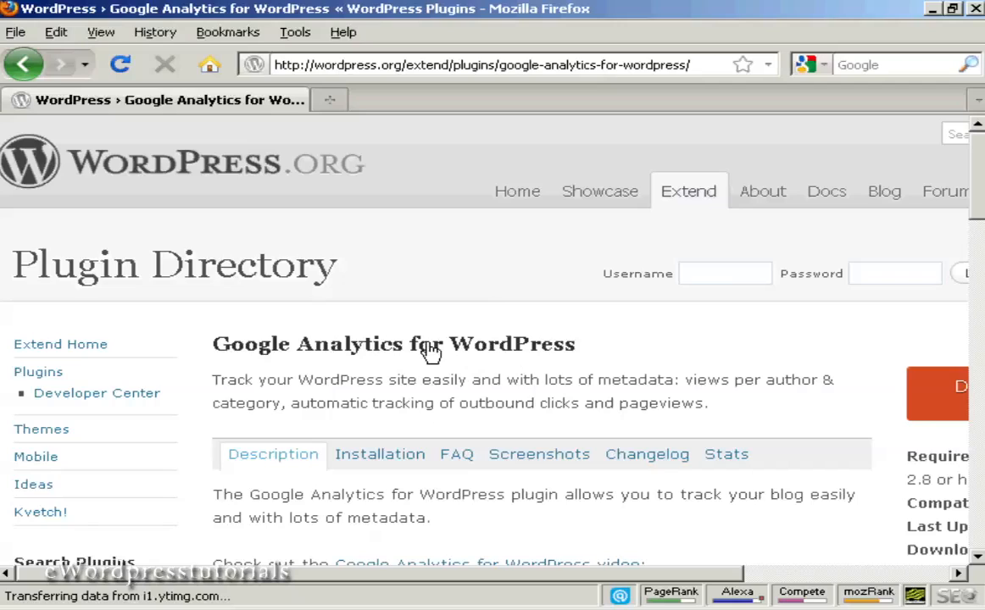
{"action": "mouse_move", "coordinate": [211, 234]}
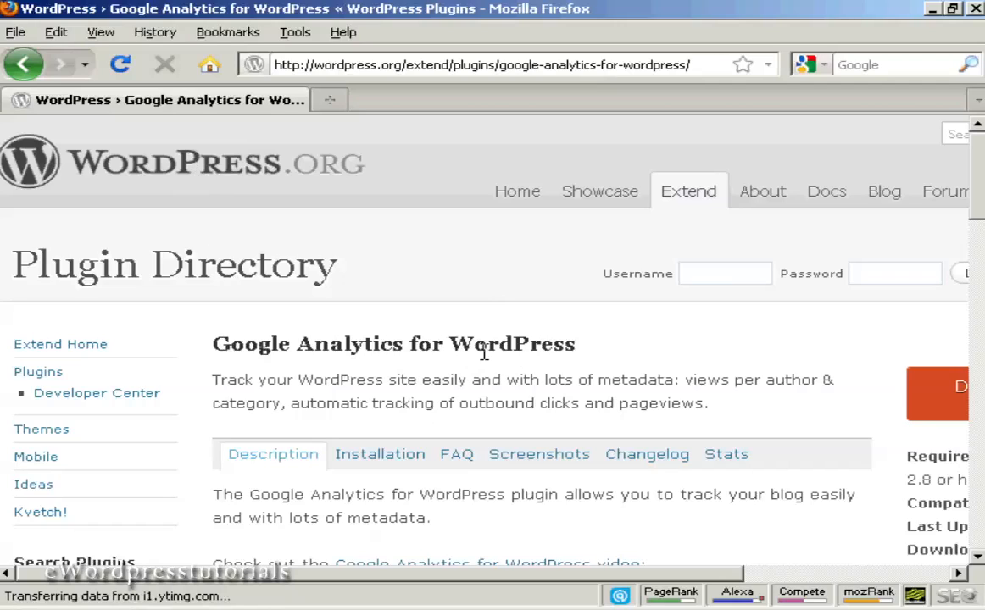
{"action": "mouse_move", "coordinate": [592, 359]}
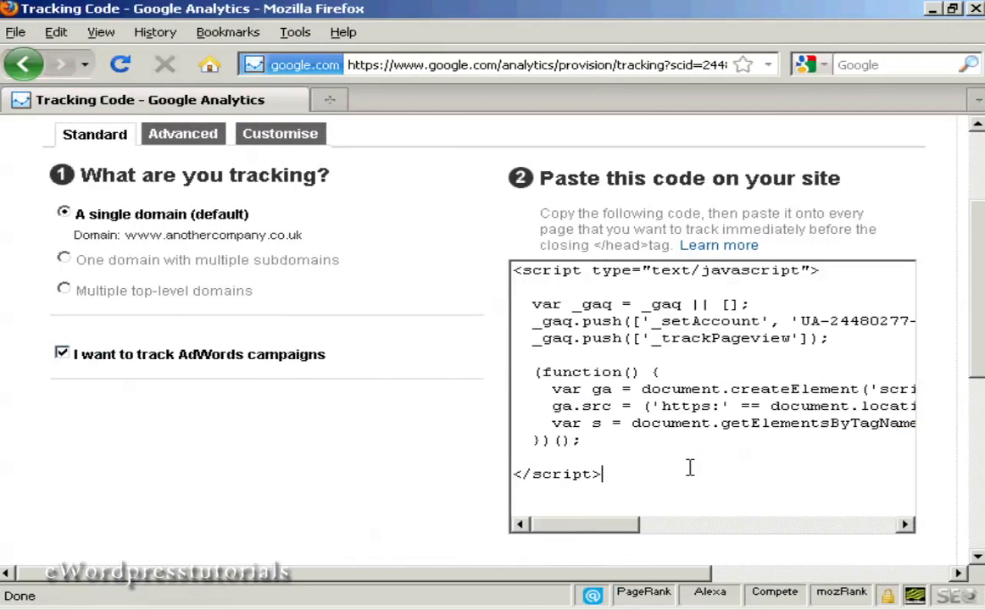
{"action": "mouse_move", "coordinate": [414, 524]}
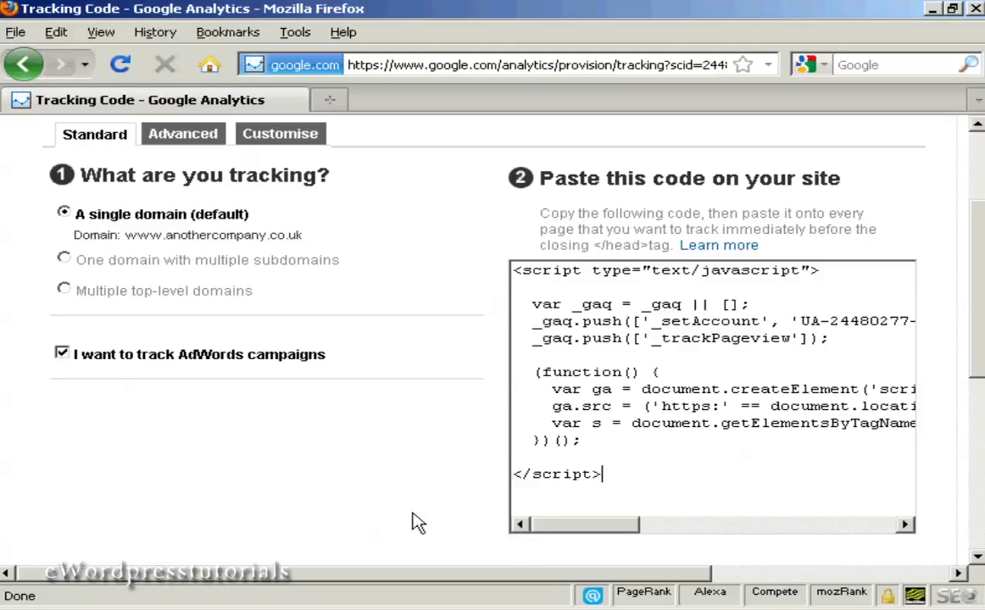
Save and finish the tracking-code setup, loading the settings overview.
{"action": "scroll", "scroll_direction": "down", "scroll_amount": 3}
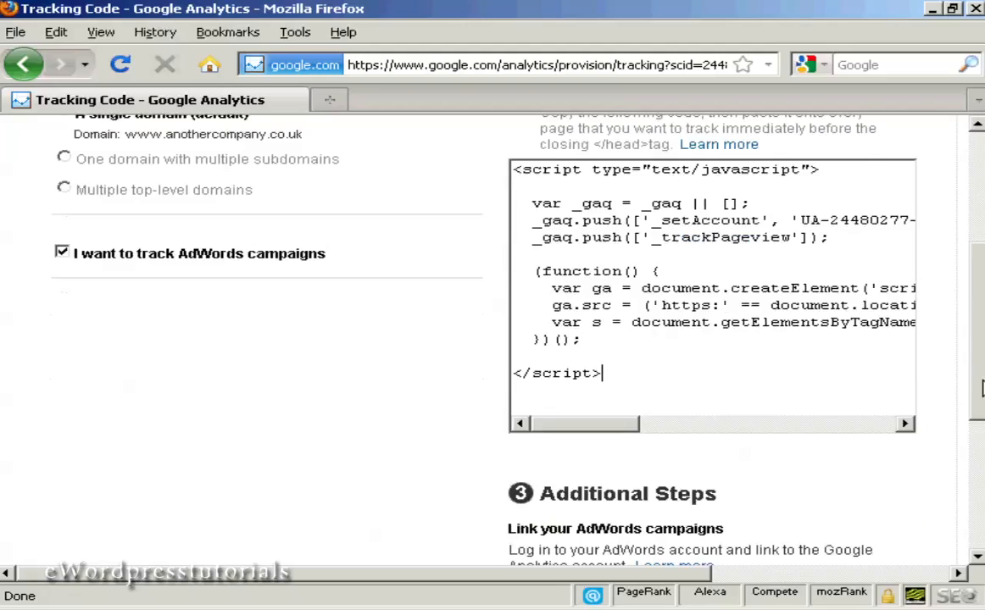
{"action": "scroll", "scroll_direction": "down", "scroll_amount": 3}
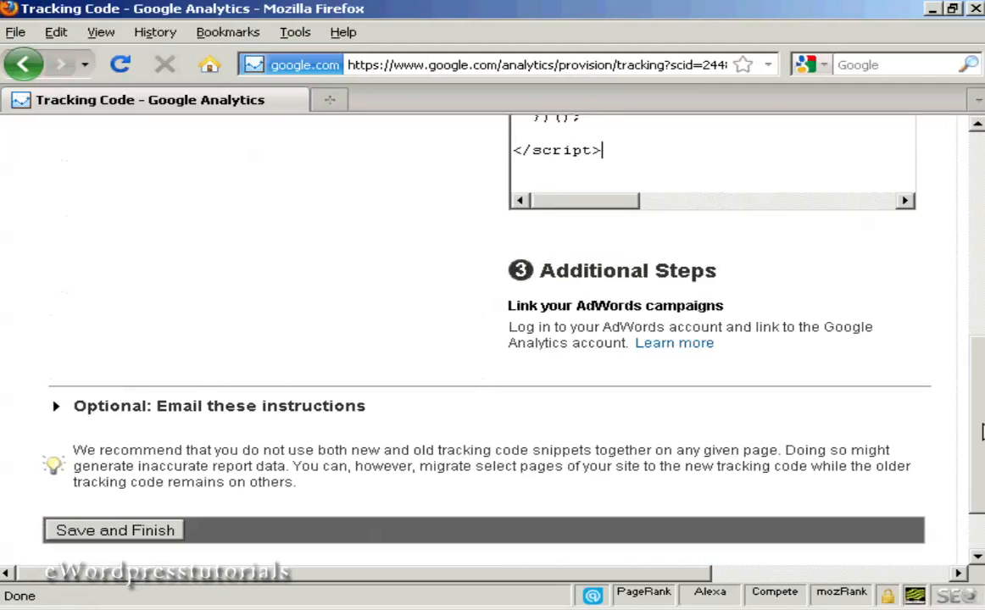
{"action": "scroll", "scroll_direction": "down", "scroll_amount": 3}
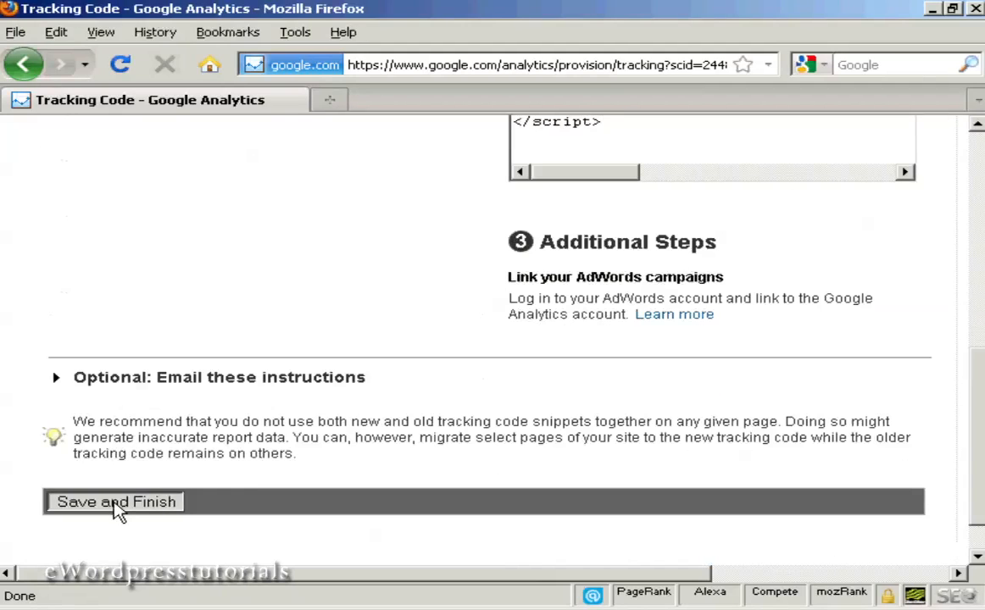
{"action": "left_click", "coordinate": [115, 502]}
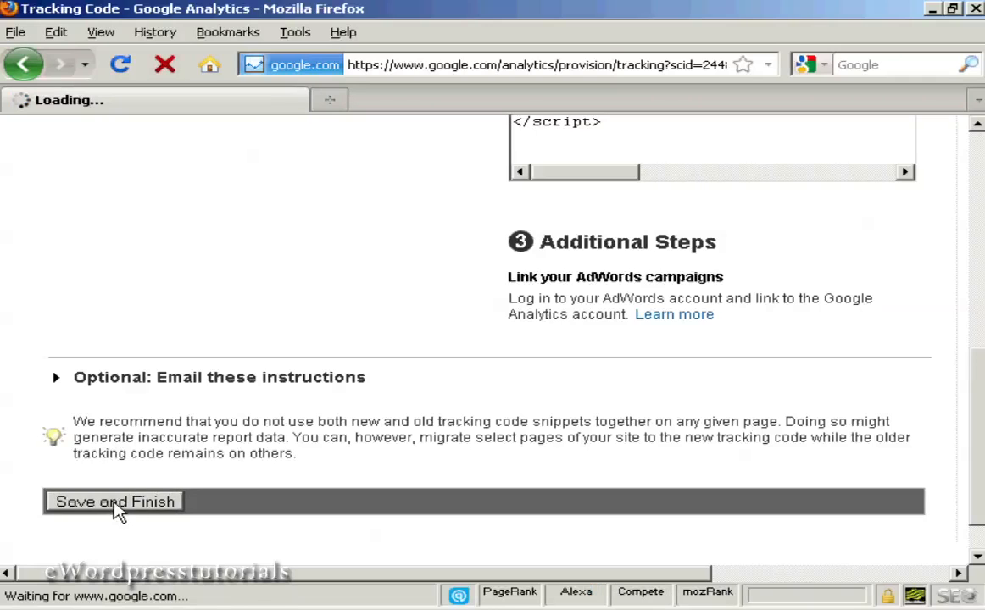
{"action": "left_click", "coordinate": [115, 502]}
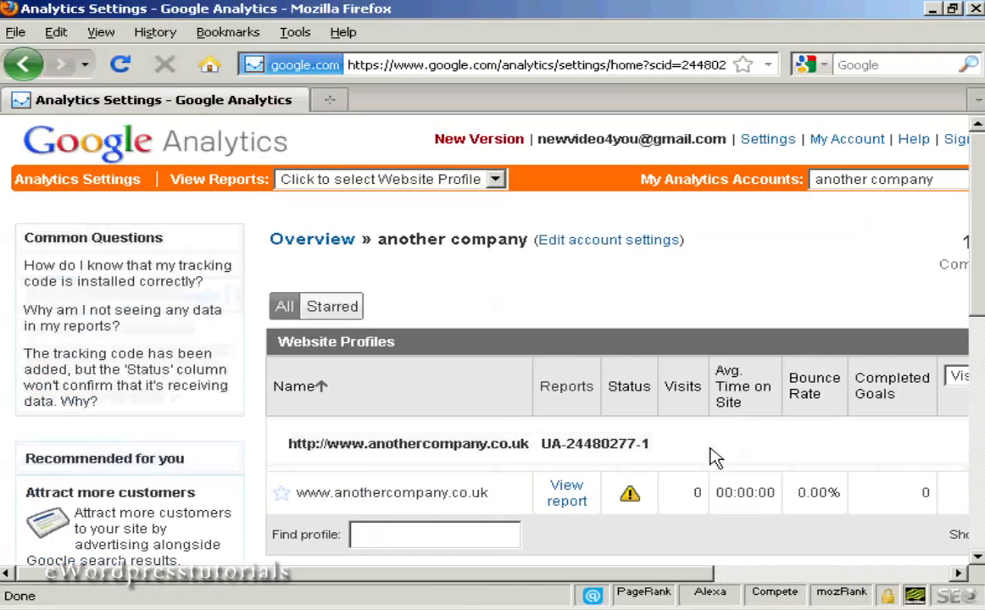
{"action": "scroll", "scroll_direction": "down", "scroll_amount": 3}
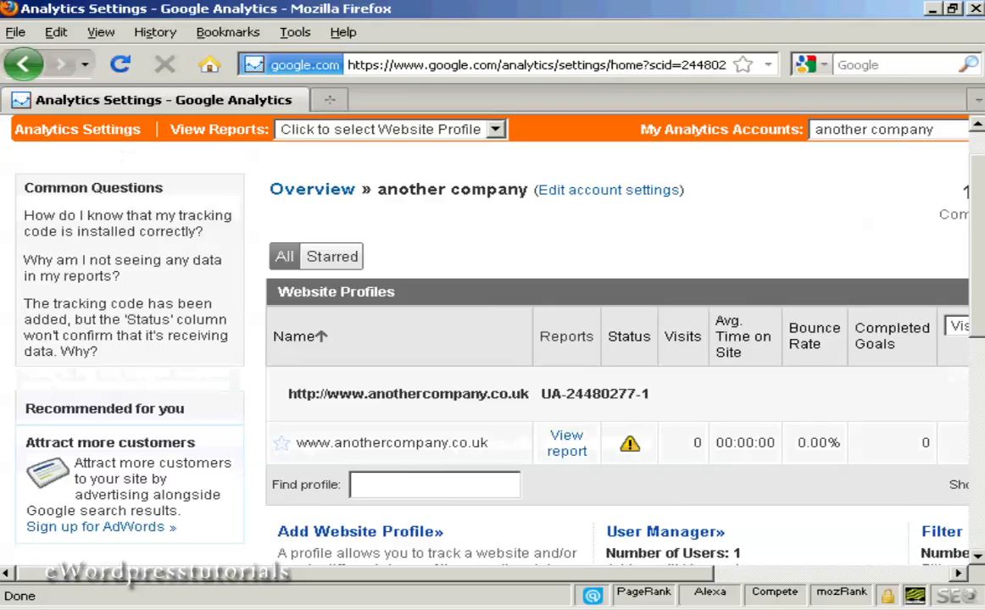
{"action": "scroll", "scroll_direction": "down", "scroll_amount": 3}
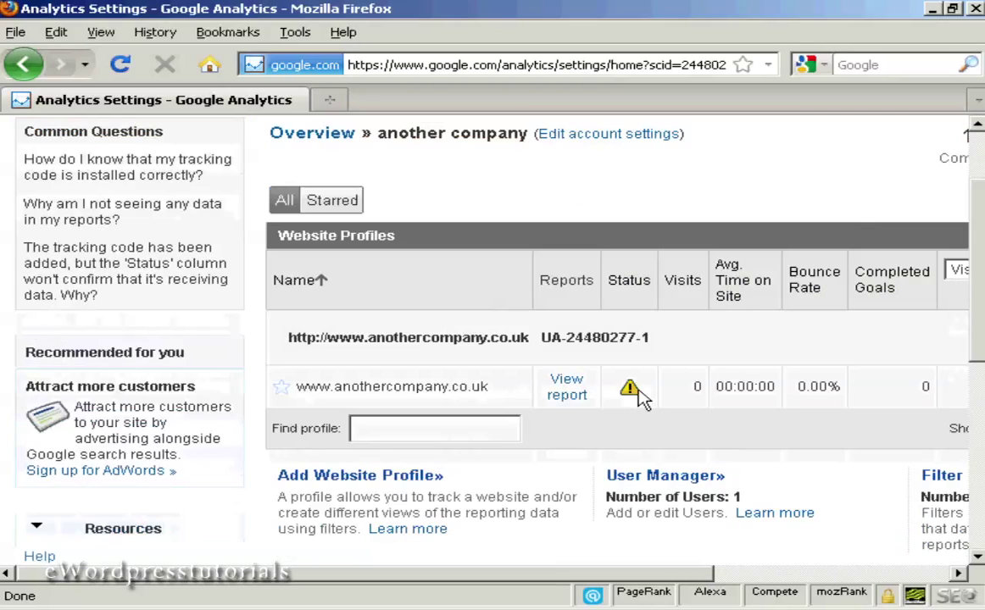
{"action": "mouse_move", "coordinate": [631, 387]}
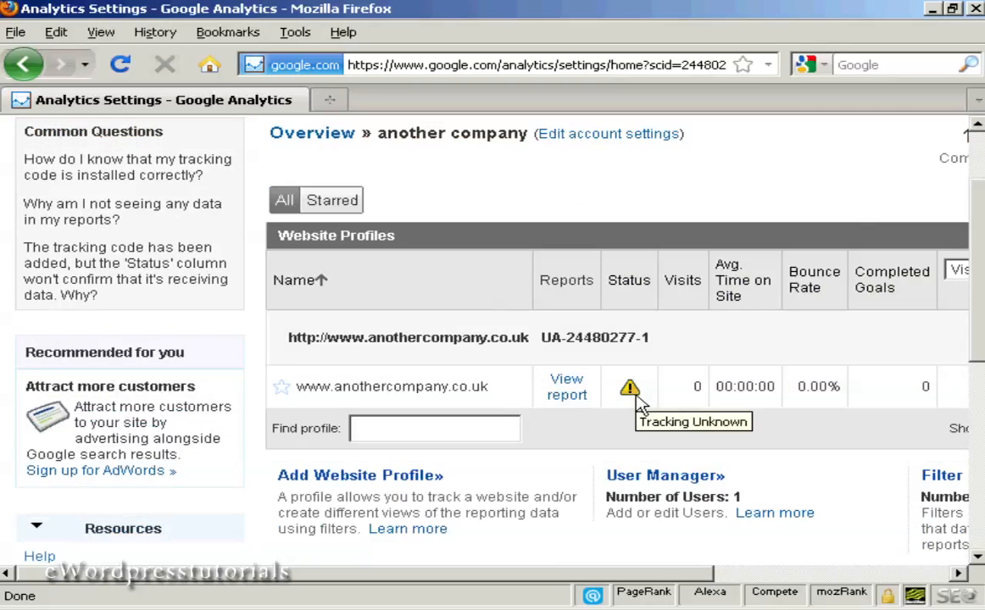
{"action": "mouse_move", "coordinate": [642, 582]}
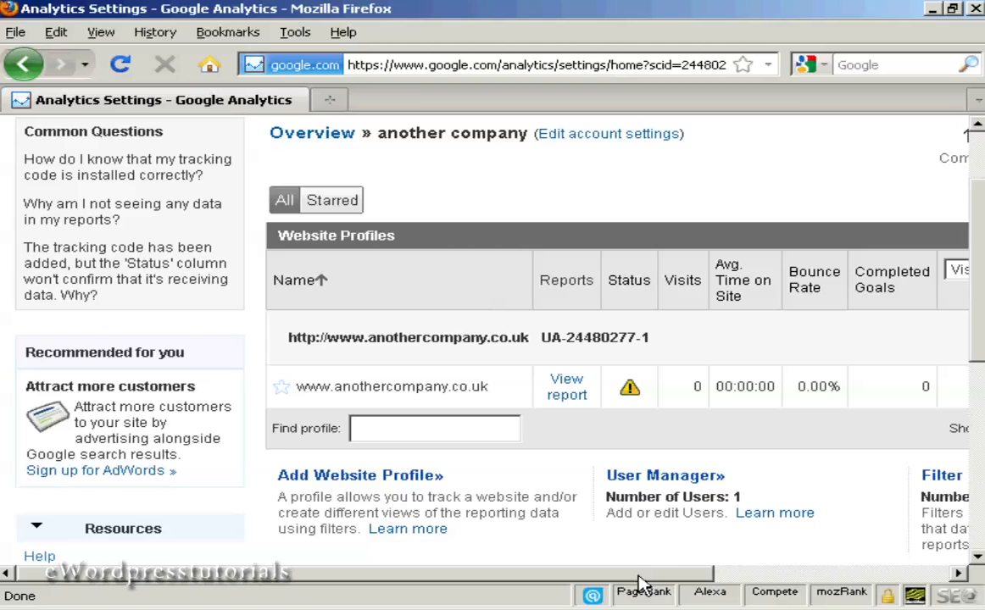
{"action": "mouse_move", "coordinate": [636, 400]}
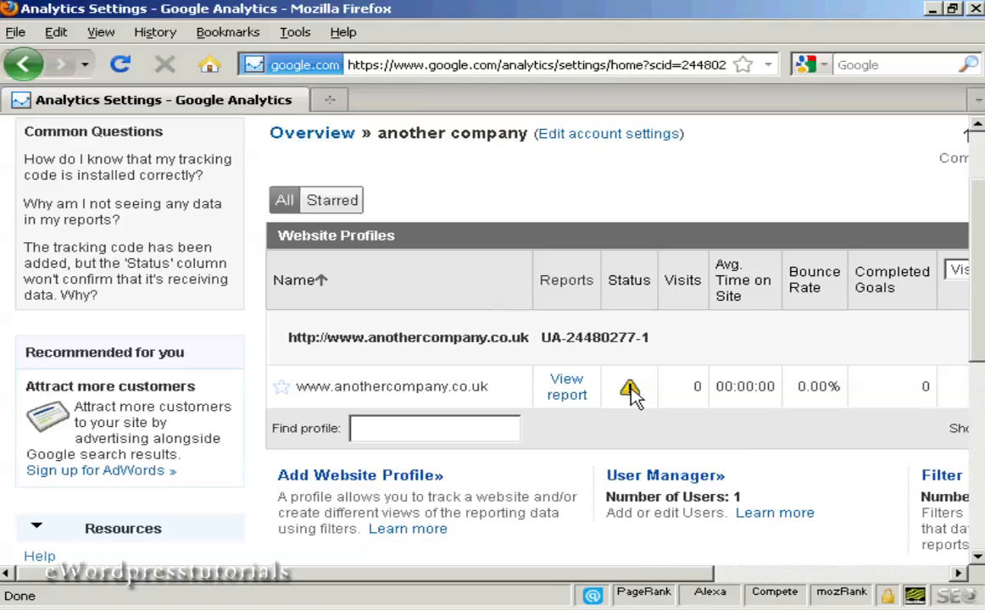